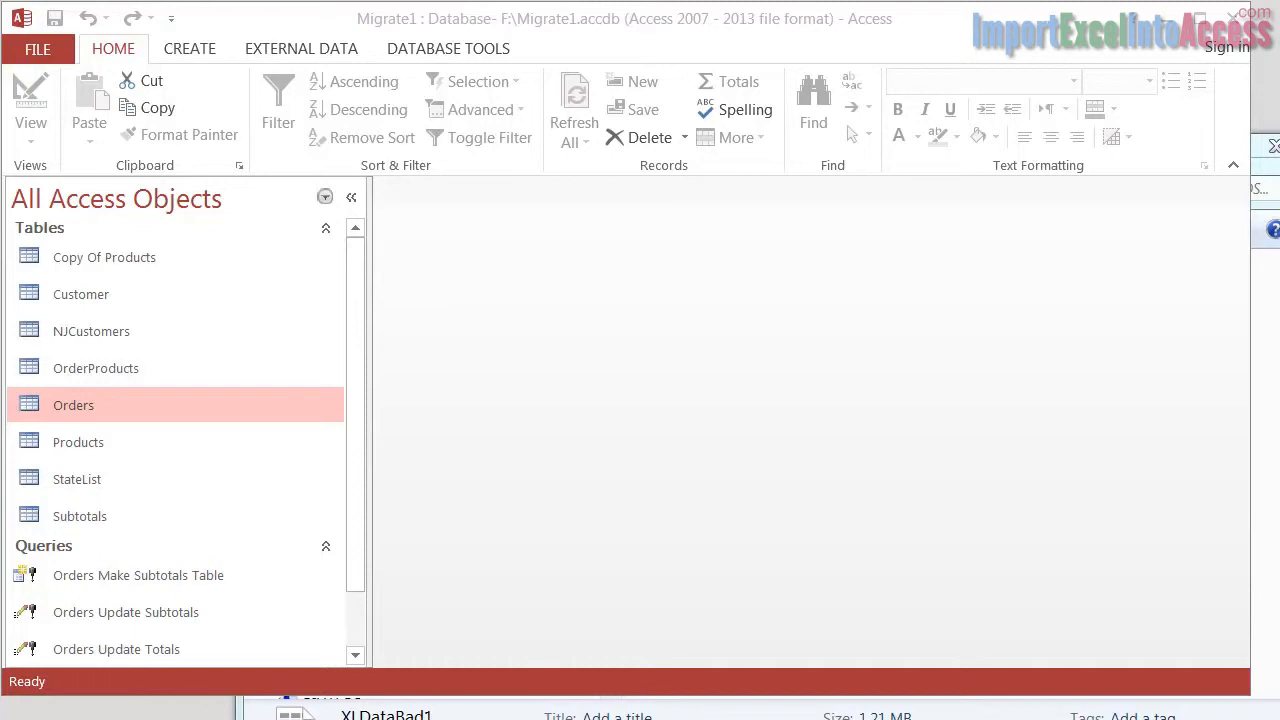
{"action": "mouse_move", "coordinate": [558, 52]}
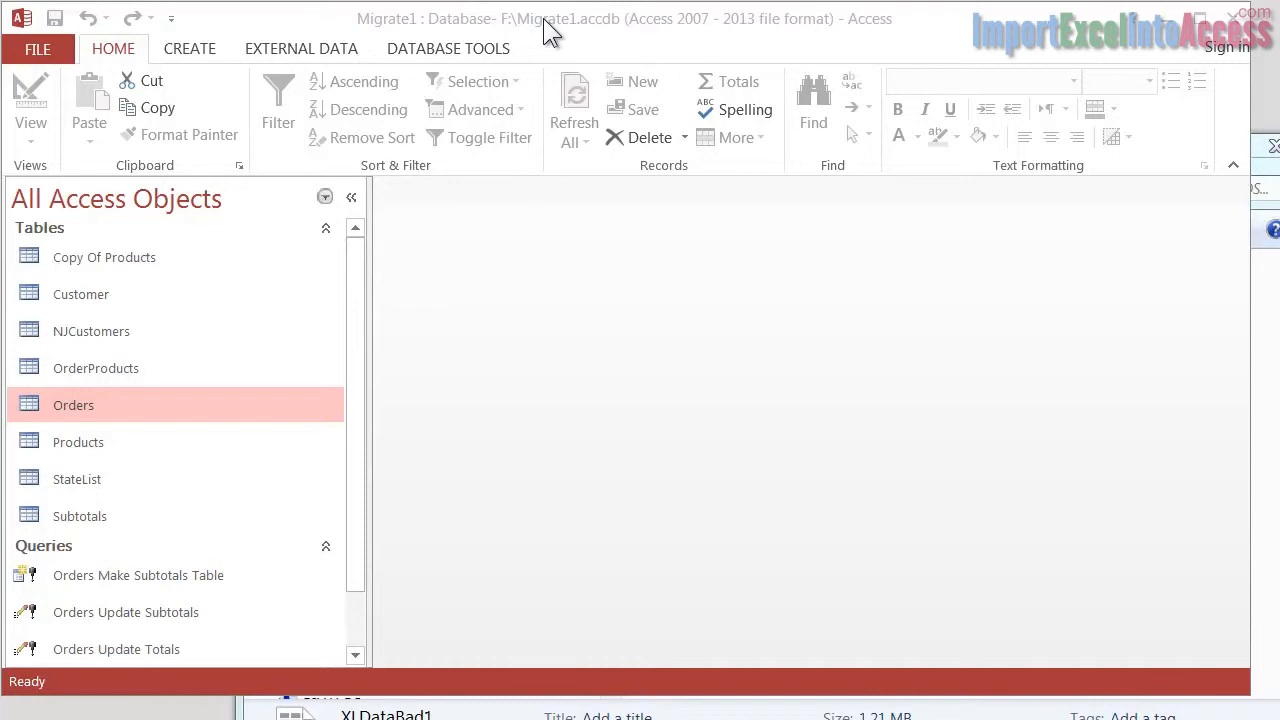
{"action": "mouse_move", "coordinate": [1000, 565]}
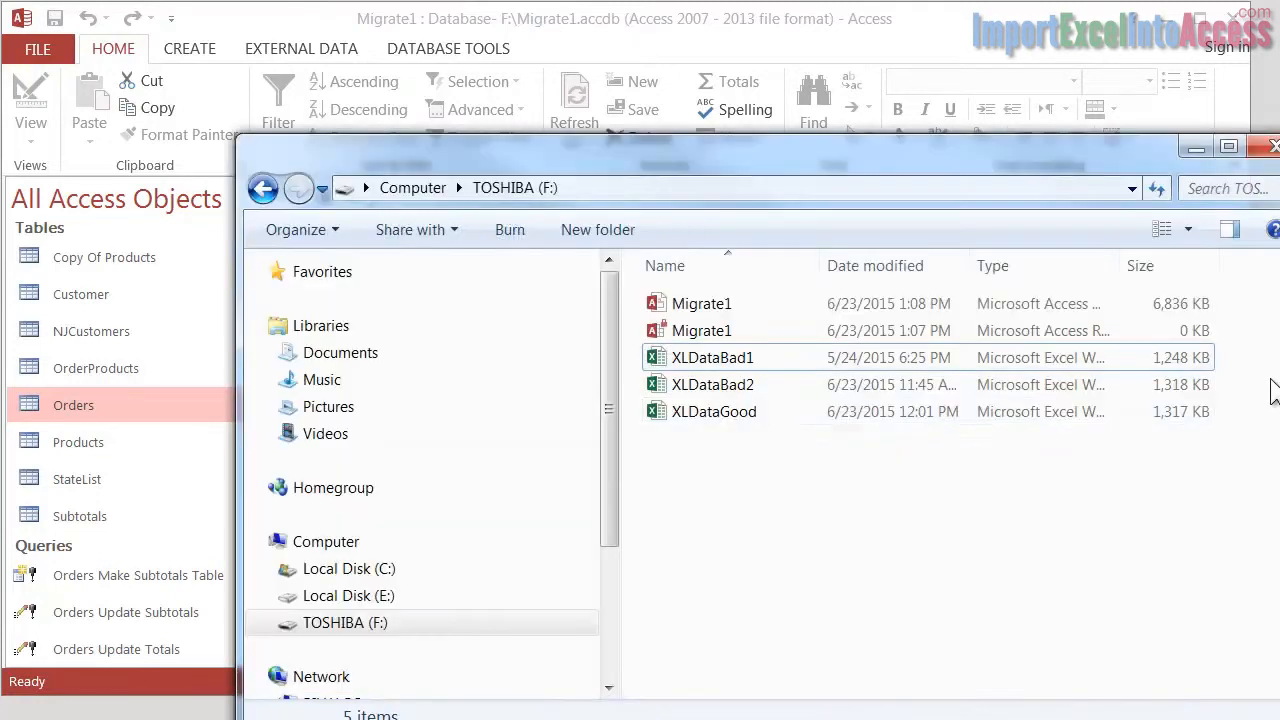
Open the XLDataBad1 workbook from the TOSHIBA (F:) drive in Excel.
{"action": "left_click", "coordinate": [713, 384]}
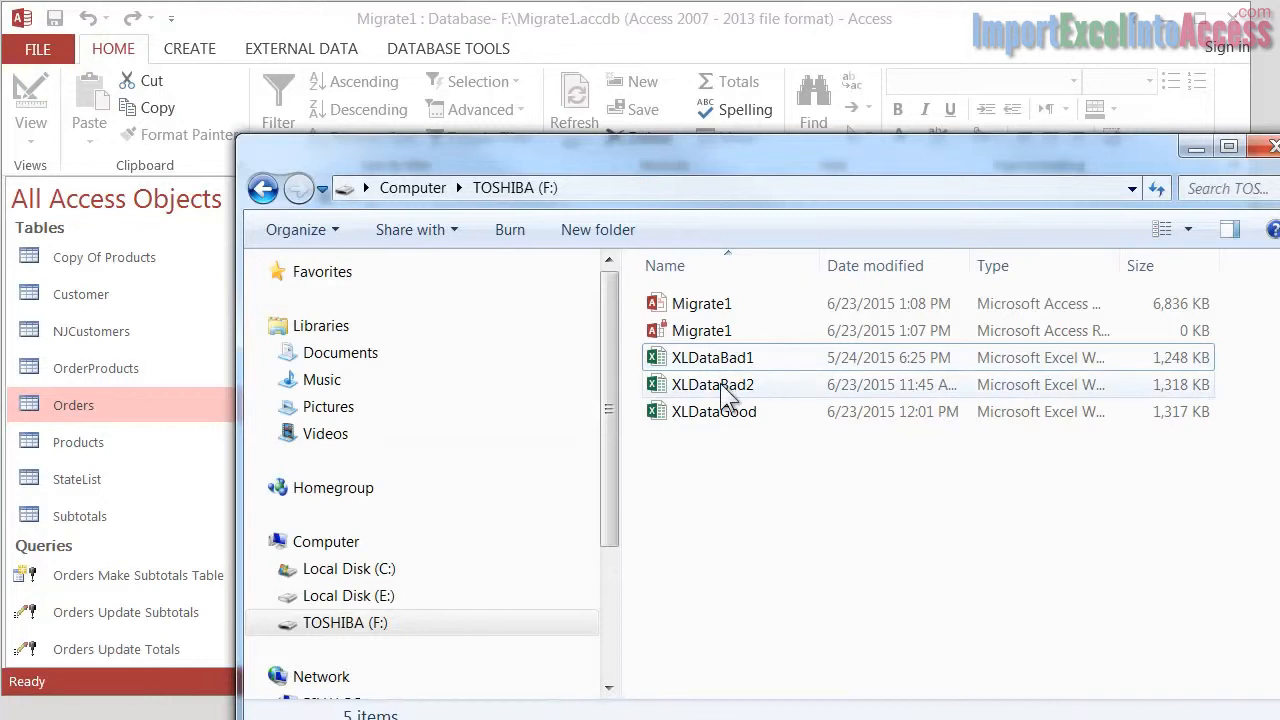
{"action": "mouse_move", "coordinate": [713, 357]}
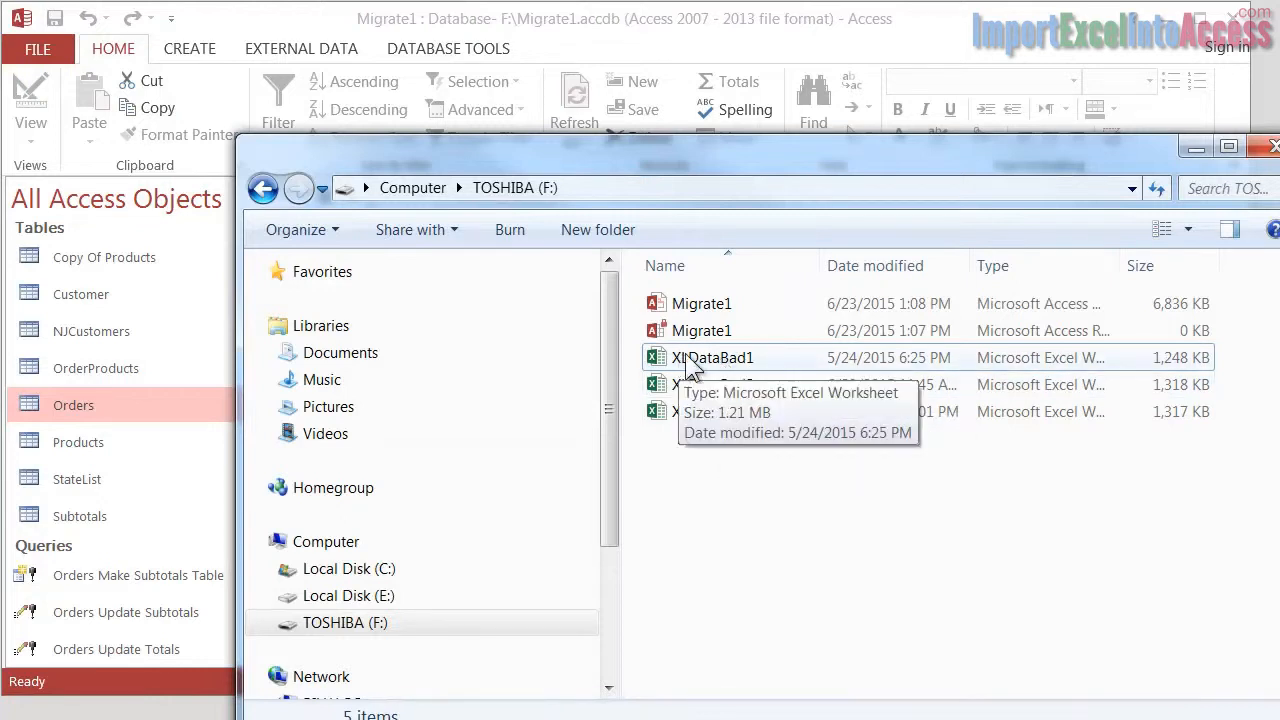
{"action": "double_click", "coordinate": [713, 357]}
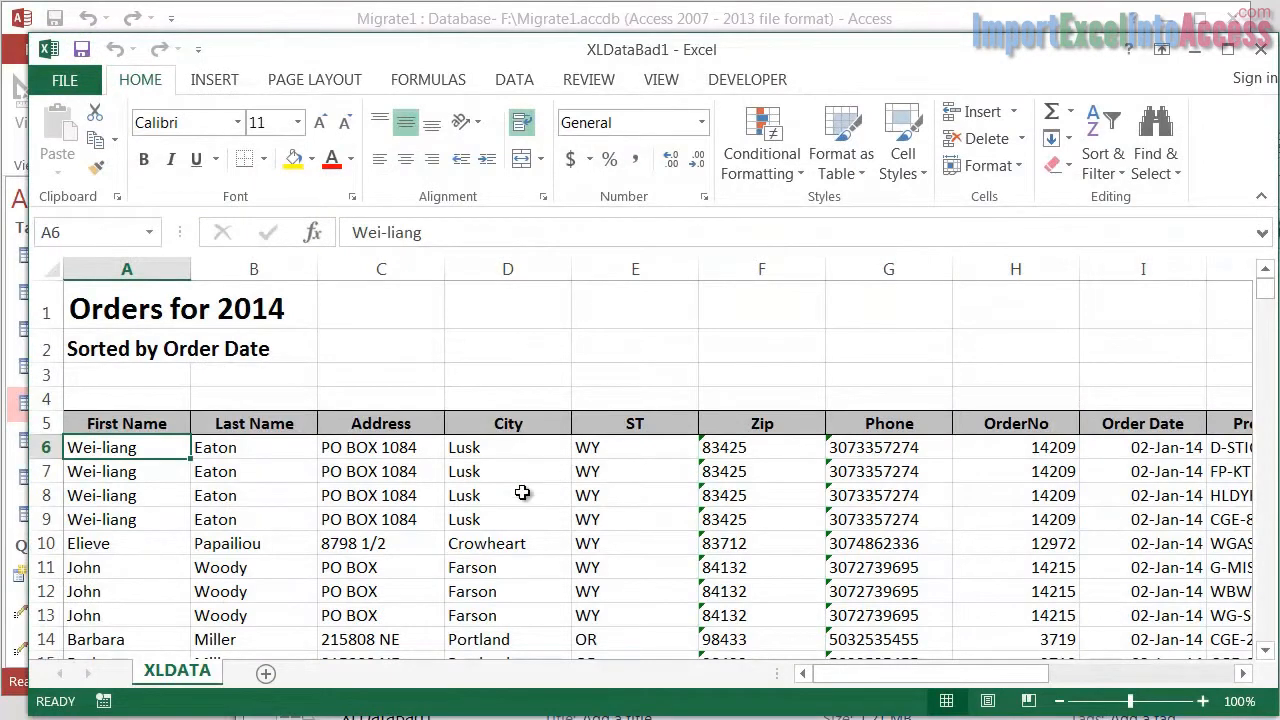
Scroll down through the Orders for 2014 sheet to review its rows.
{"action": "scroll", "scroll_direction": "down", "scroll_amount": 3}
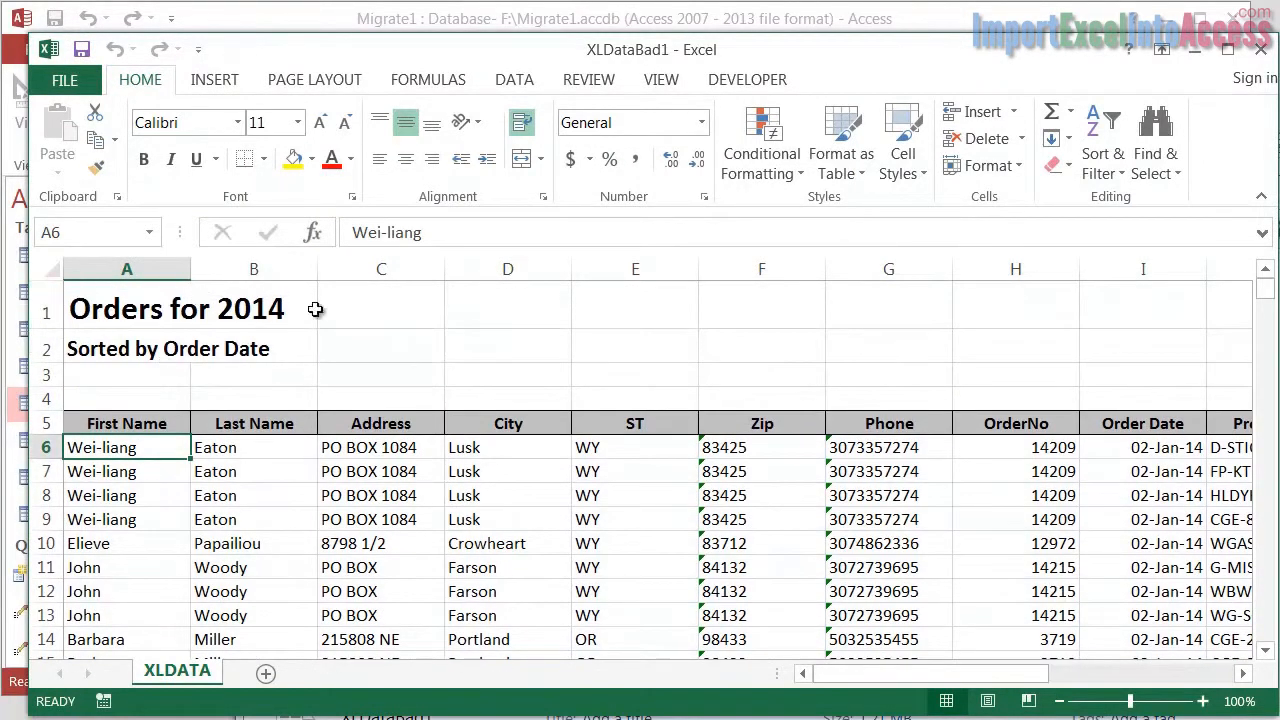
{"action": "mouse_move", "coordinate": [127, 392]}
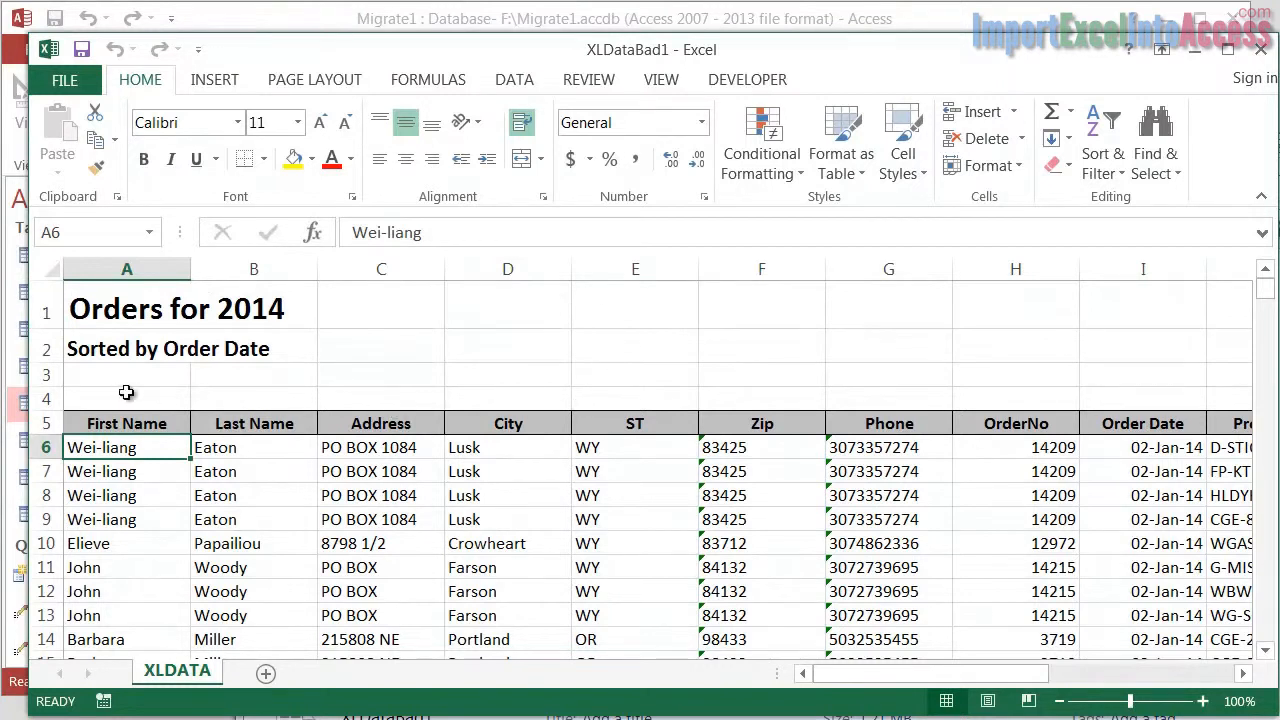
{"action": "mouse_move", "coordinate": [140, 423]}
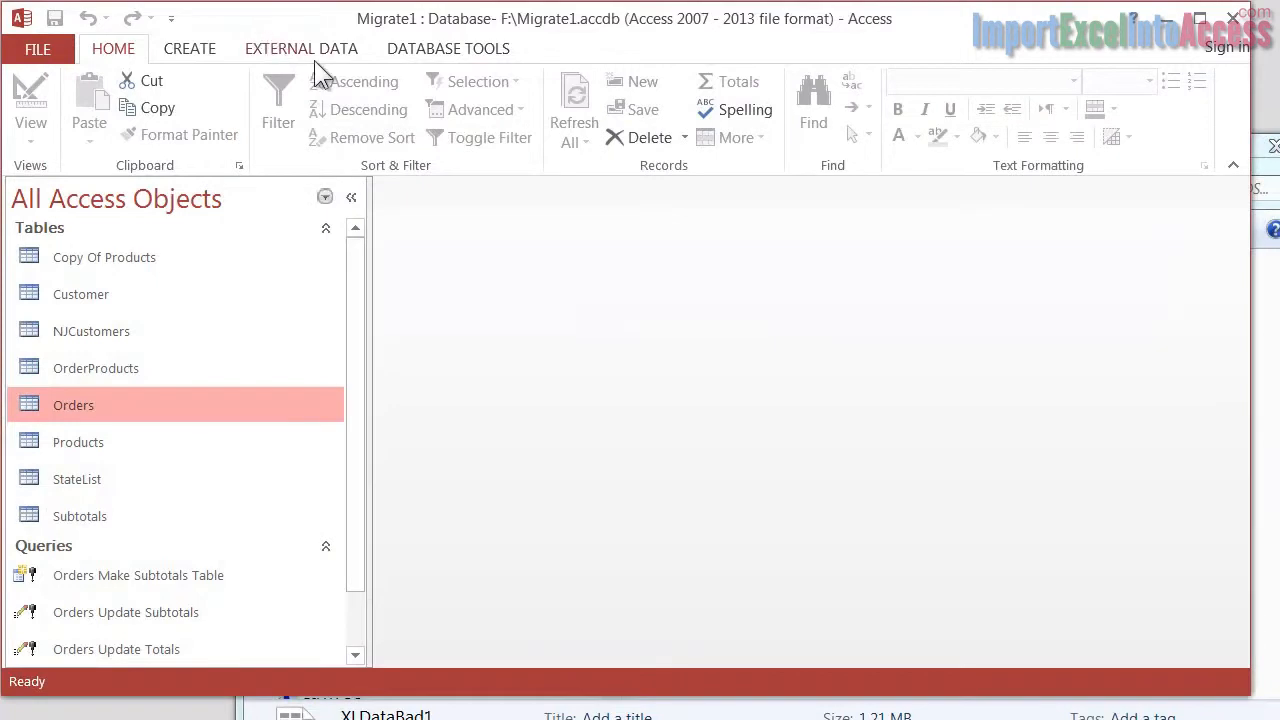
{"action": "mouse_move", "coordinate": [315, 65]}
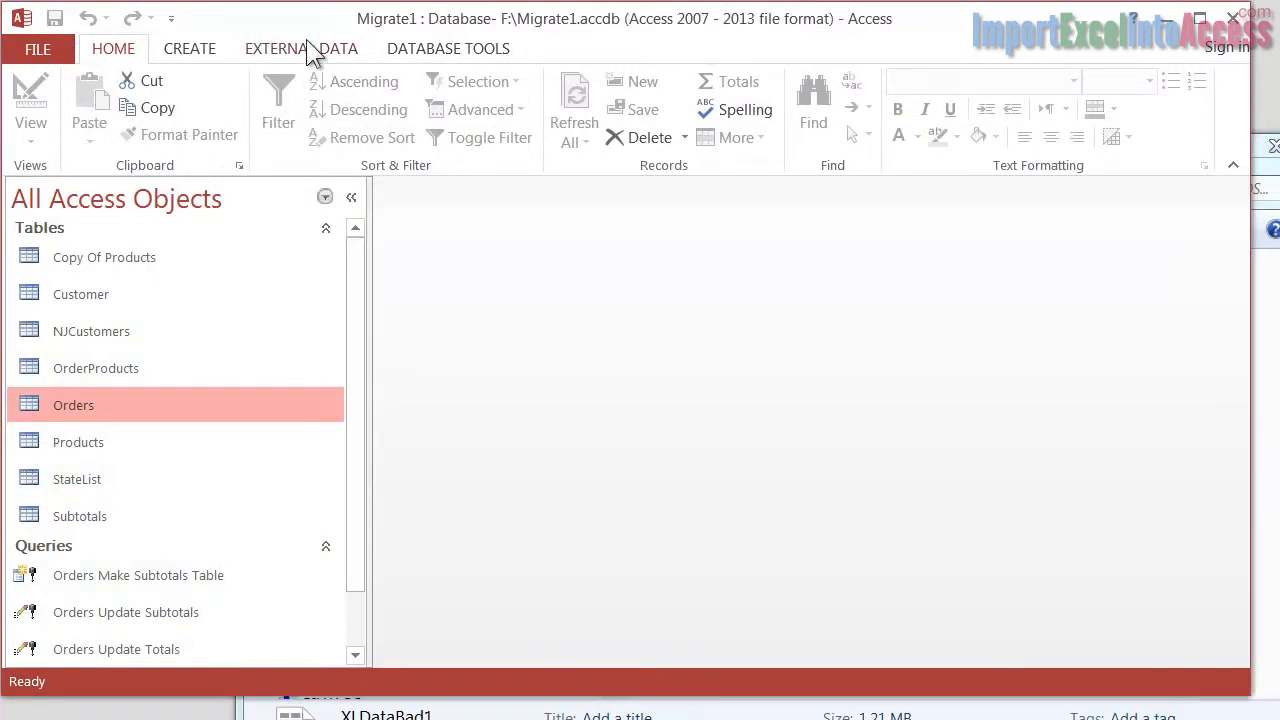
Launch the Excel spreadsheet import wizard from Access's External Data features.
{"action": "left_click", "coordinate": [301, 48]}
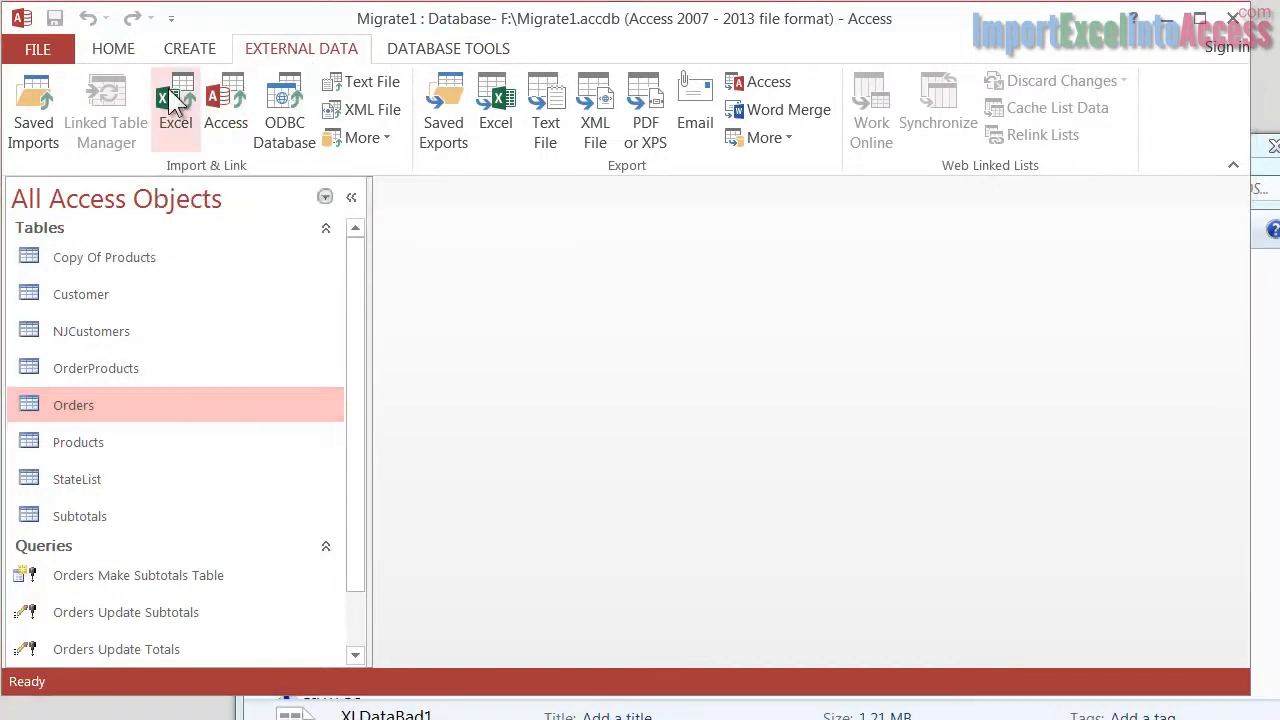
{"action": "left_click", "coordinate": [175, 110]}
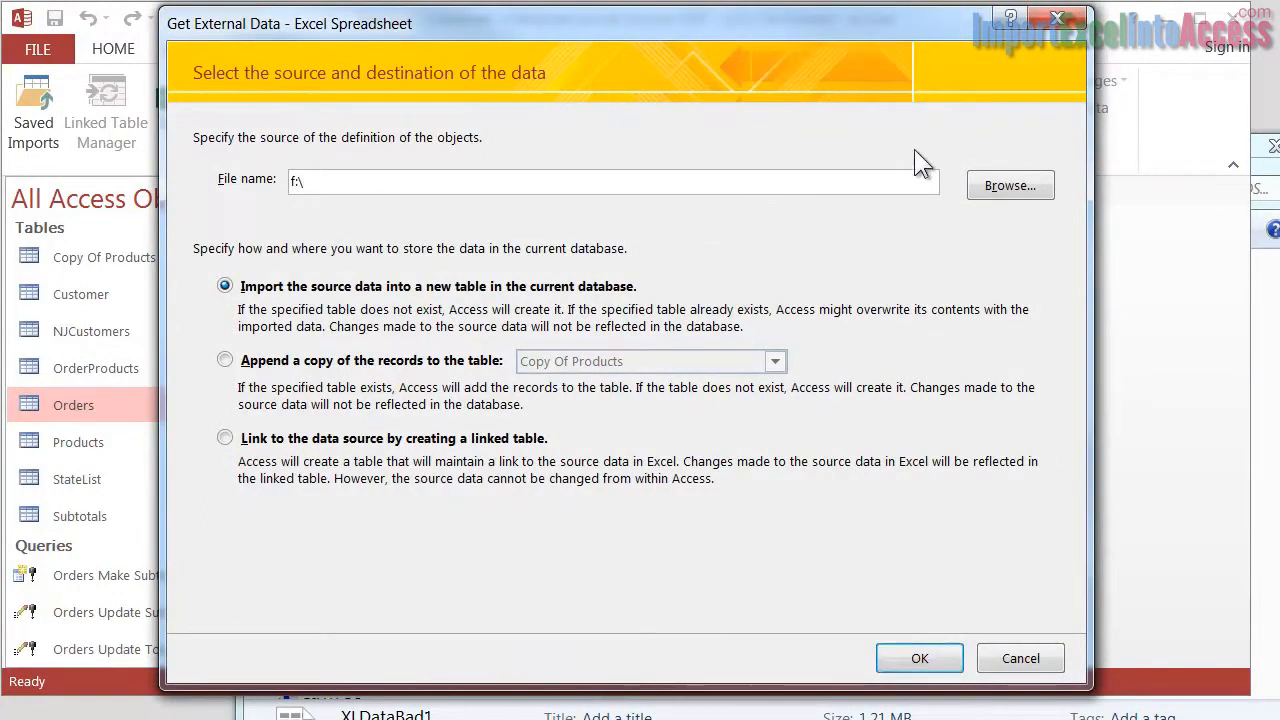
Choose XLDataBad1.xlsx as the source, importing into a new table.
{"action": "left_click", "coordinate": [1009, 185]}
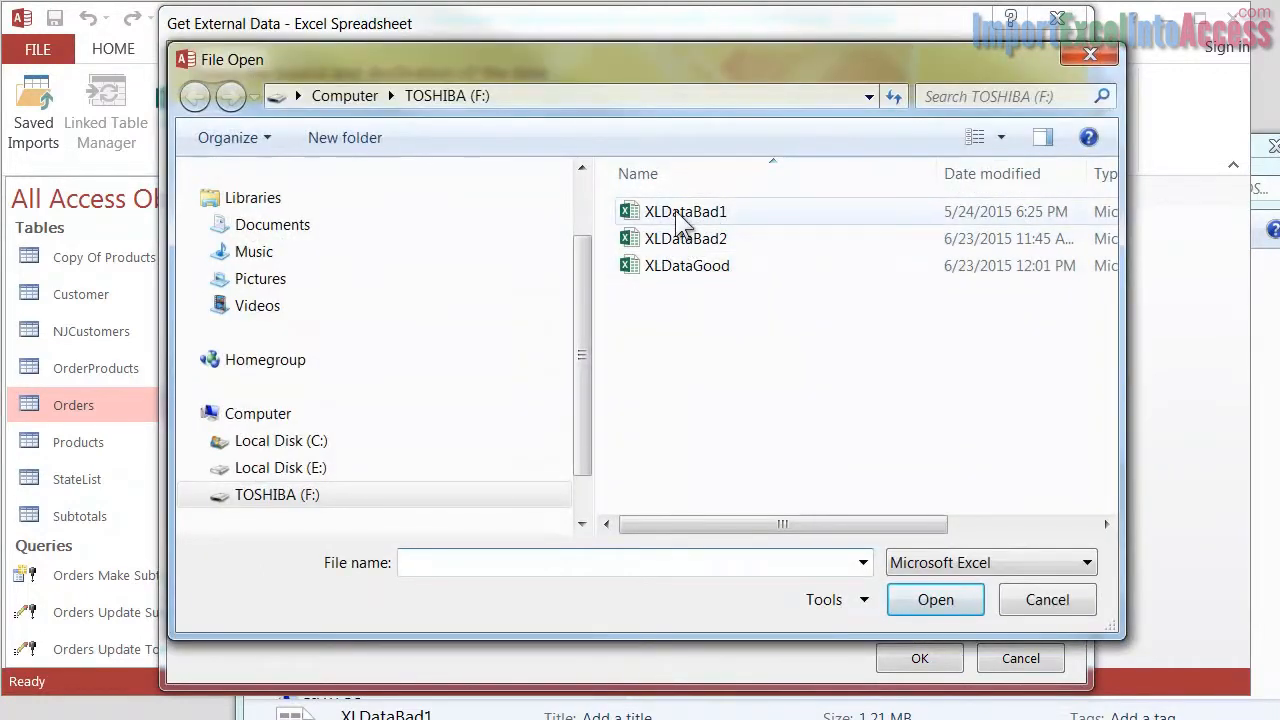
{"action": "left_click", "coordinate": [935, 599]}
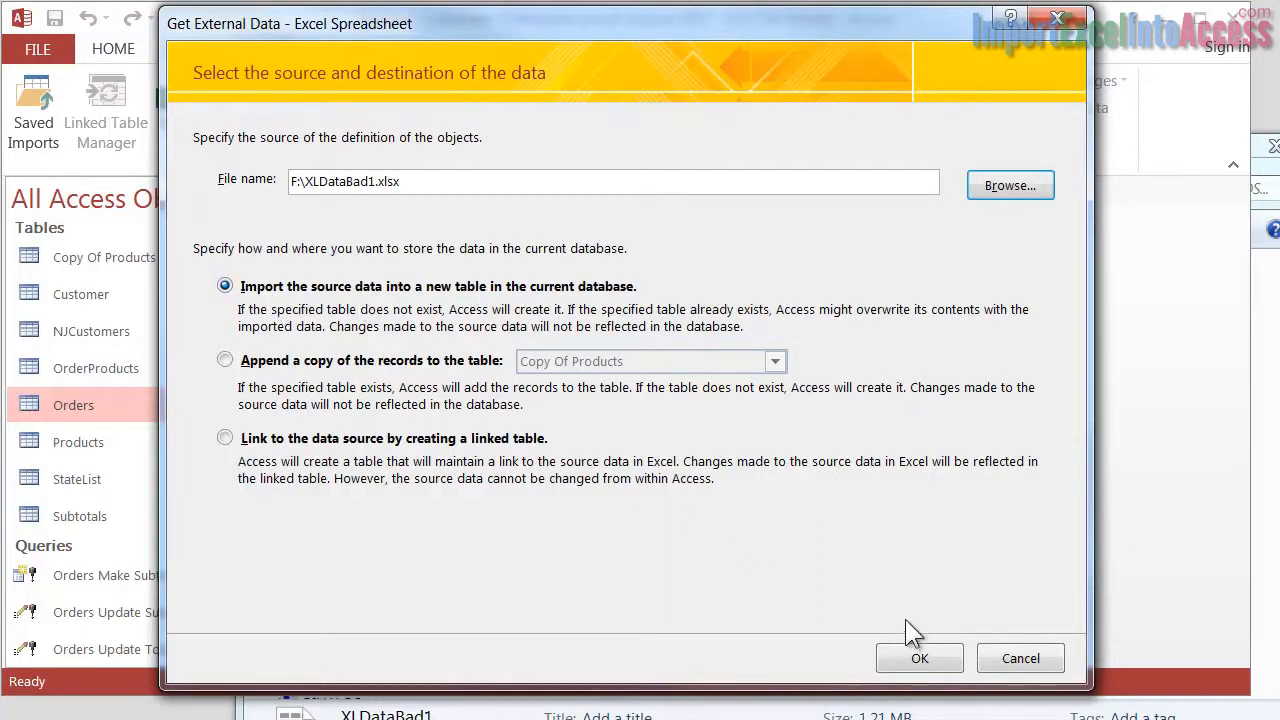
{"action": "left_click", "coordinate": [919, 658]}
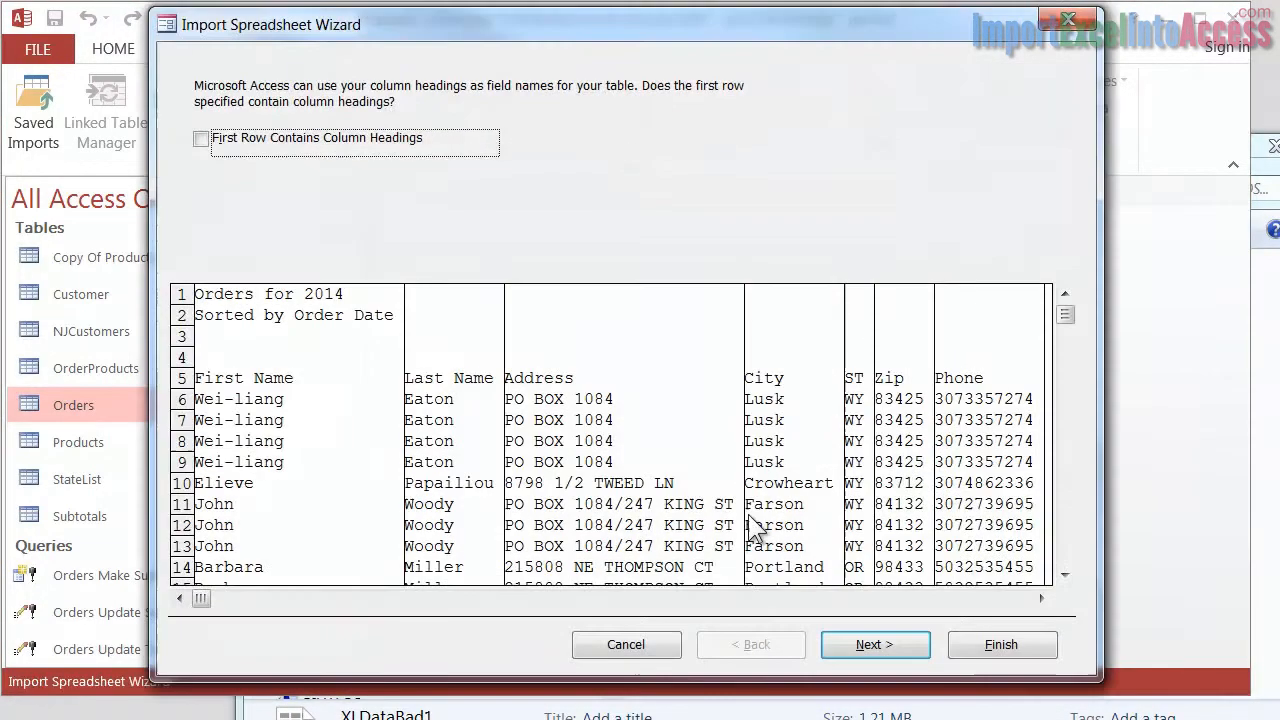
{"action": "mouse_move", "coordinate": [320, 385]}
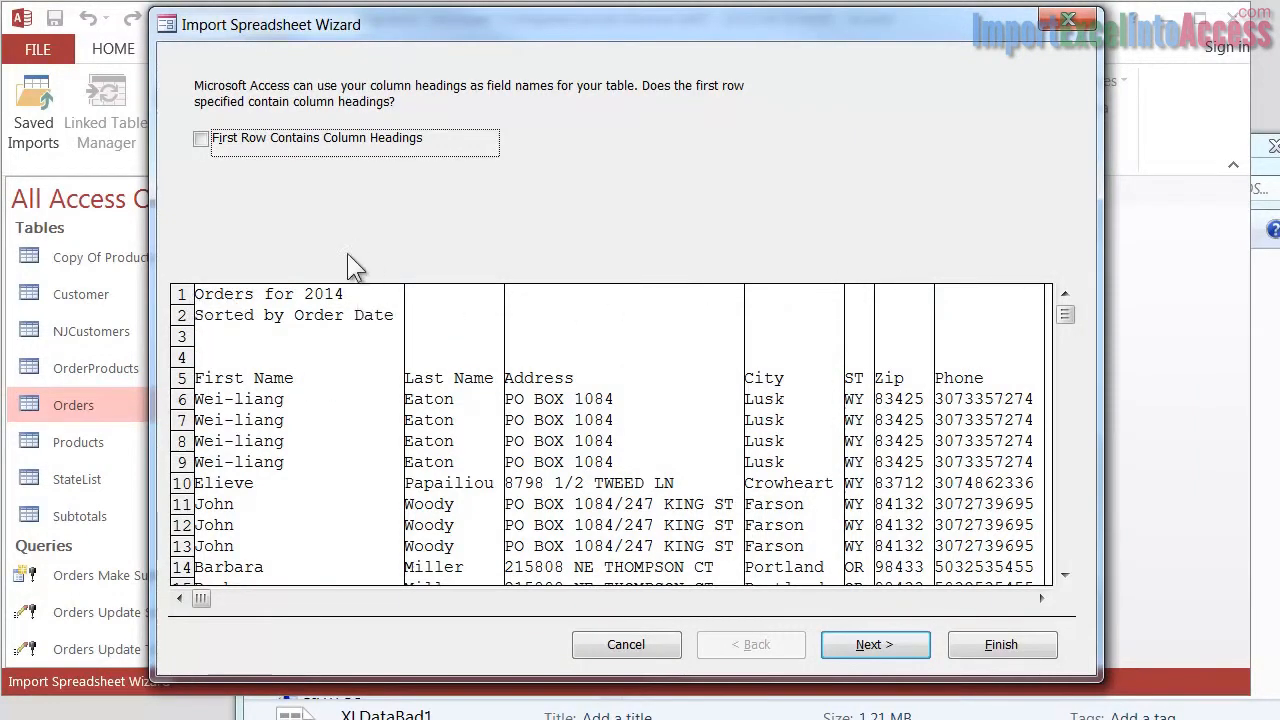
{"action": "mouse_move", "coordinate": [508, 393]}
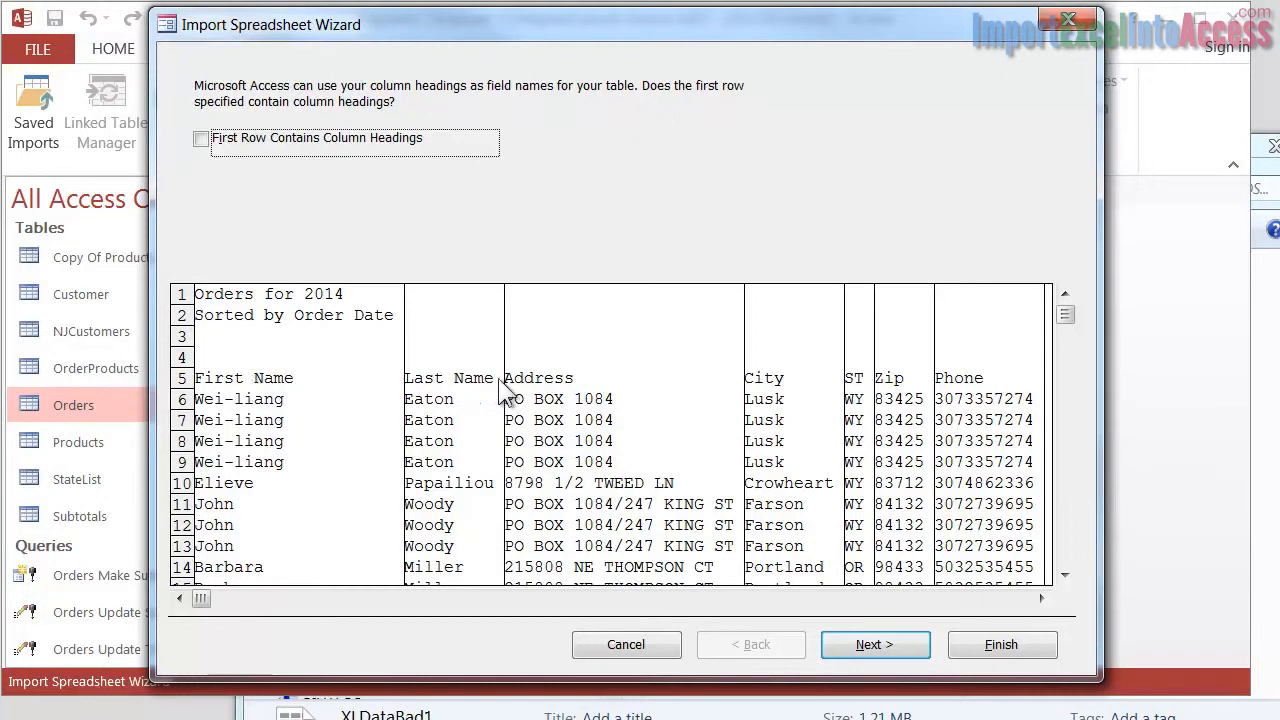
{"action": "mouse_move", "coordinate": [572, 403]}
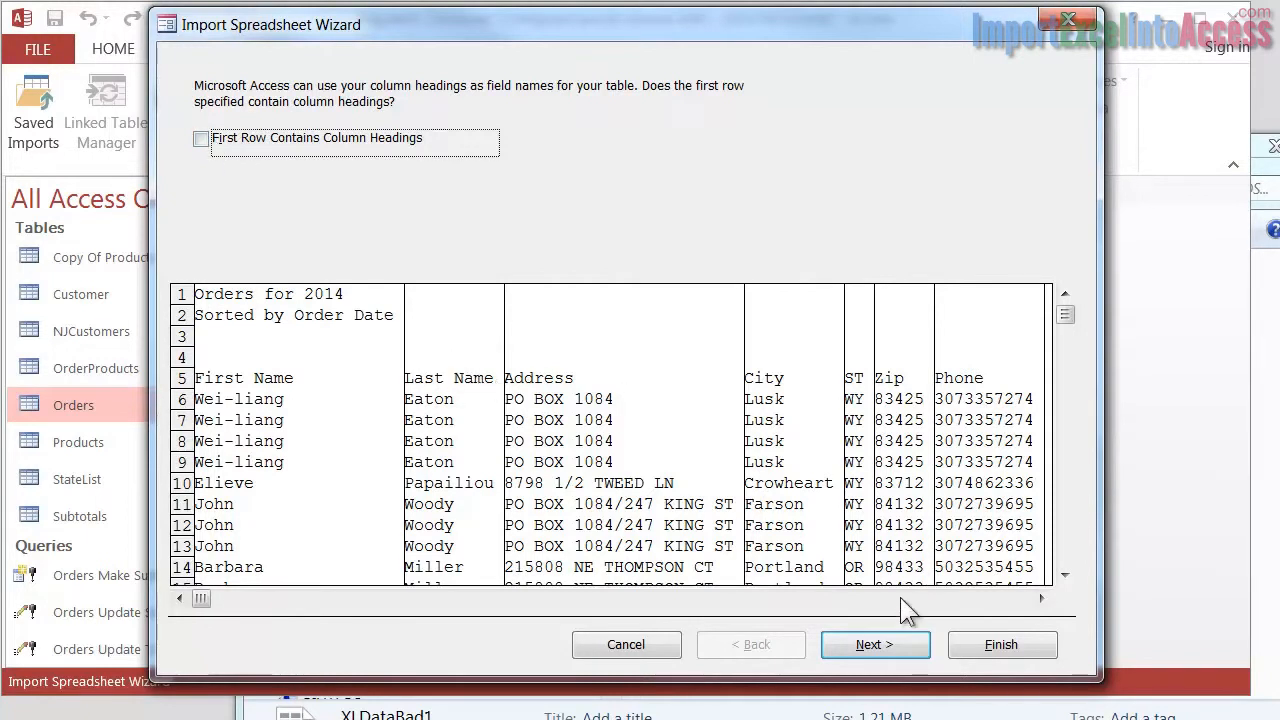
Keep 'First Row Contains Column Headings' unchecked and advance to field options.
{"action": "left_click", "coordinate": [875, 644]}
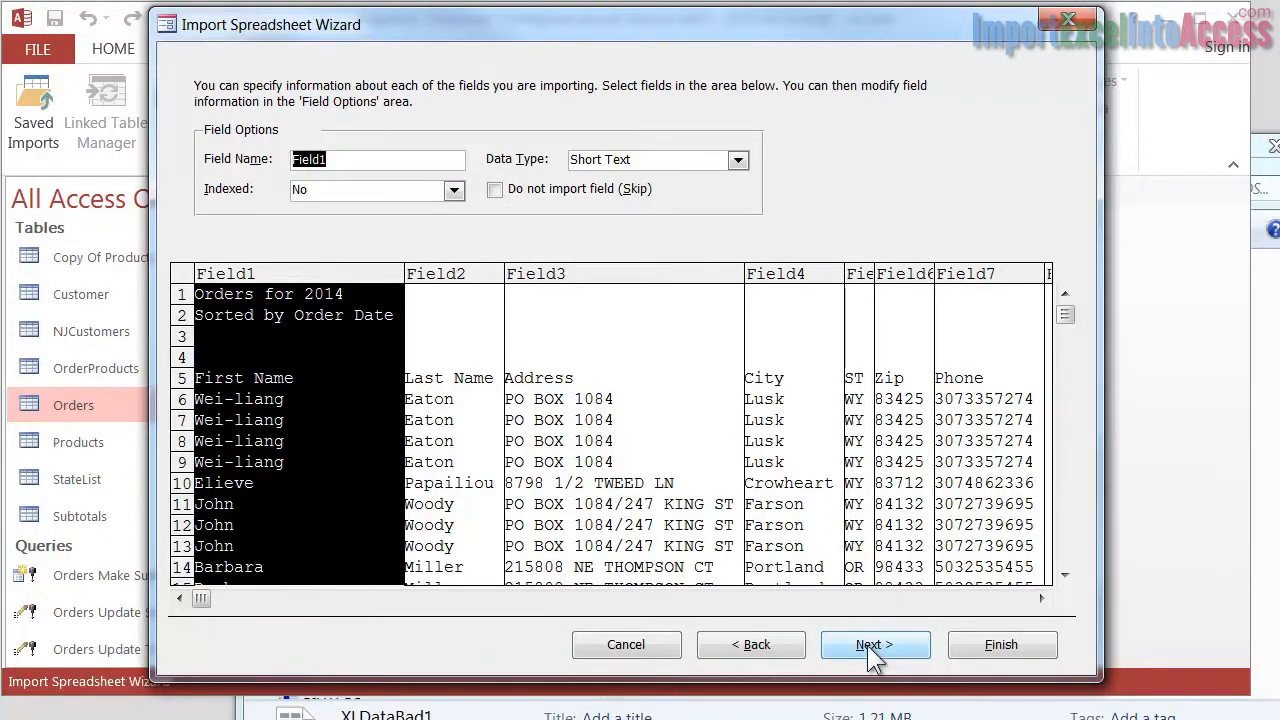
{"action": "mouse_move", "coordinate": [470, 340]}
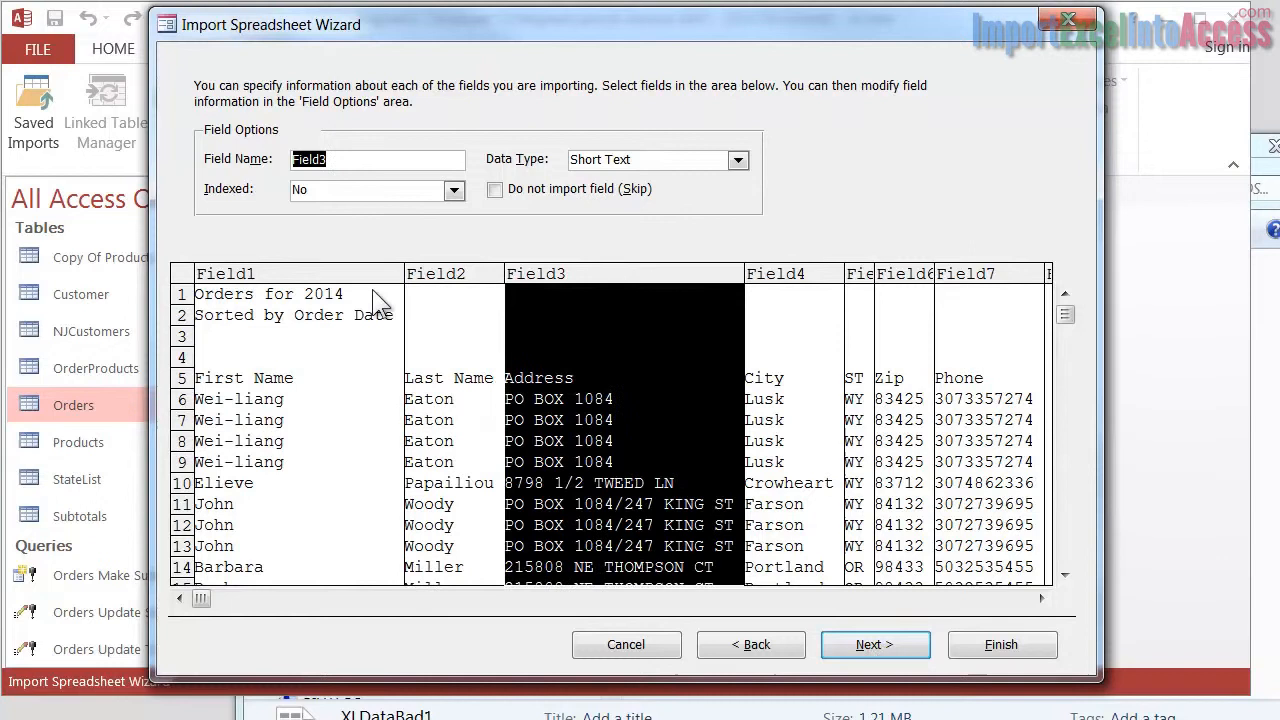
{"action": "mouse_move", "coordinate": [790, 308]}
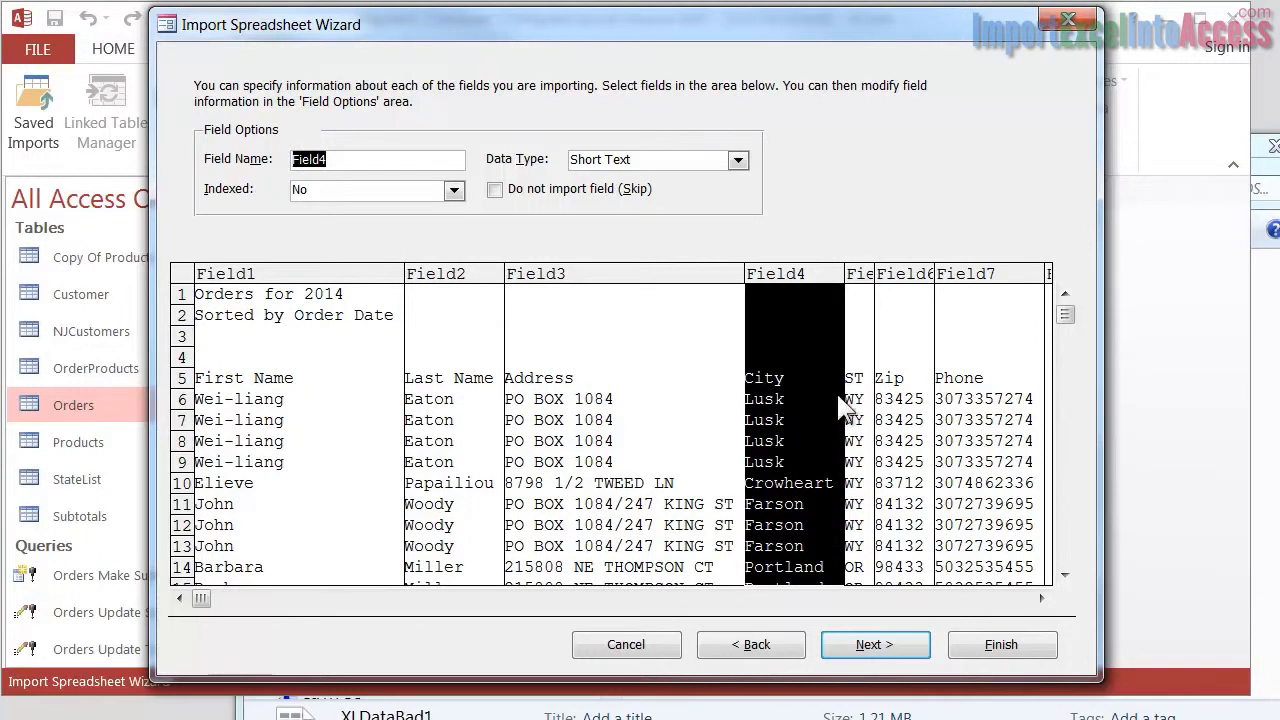
Check the Zip and Qty field types, cancel the import, and reopen XLDataBad1.
{"action": "left_click", "coordinate": [903, 273]}
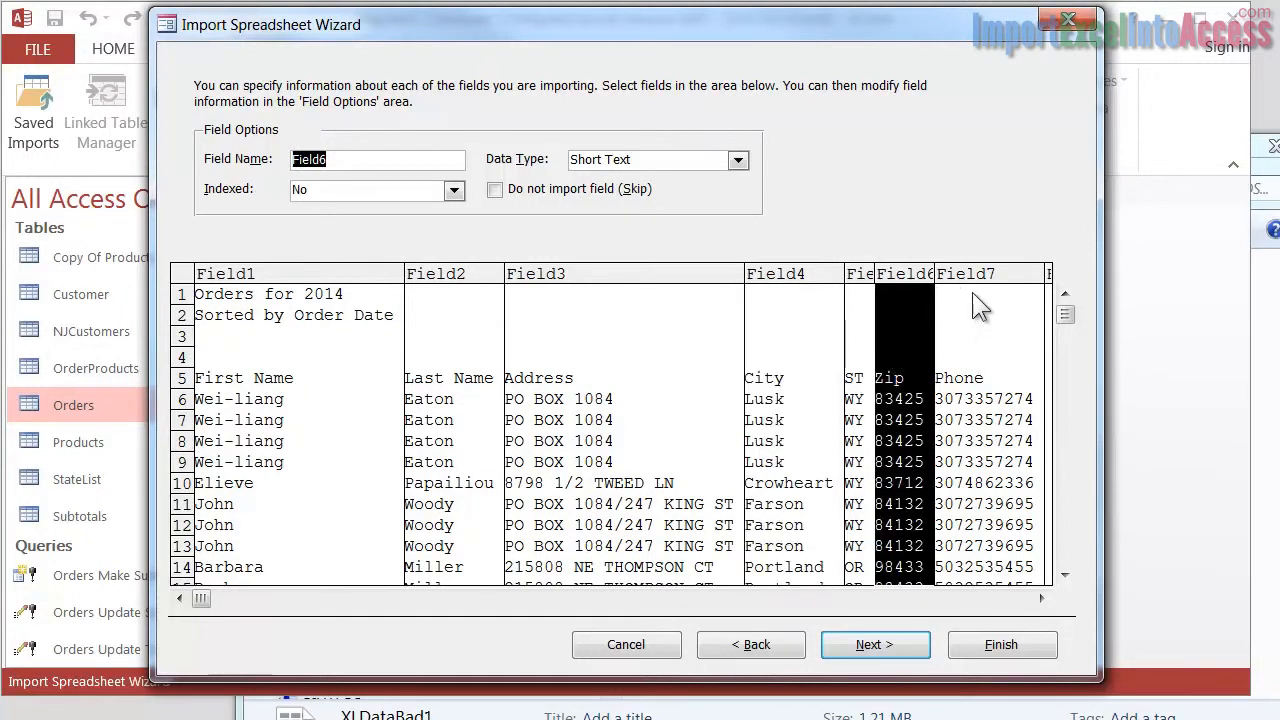
{"action": "mouse_move", "coordinate": [275, 390]}
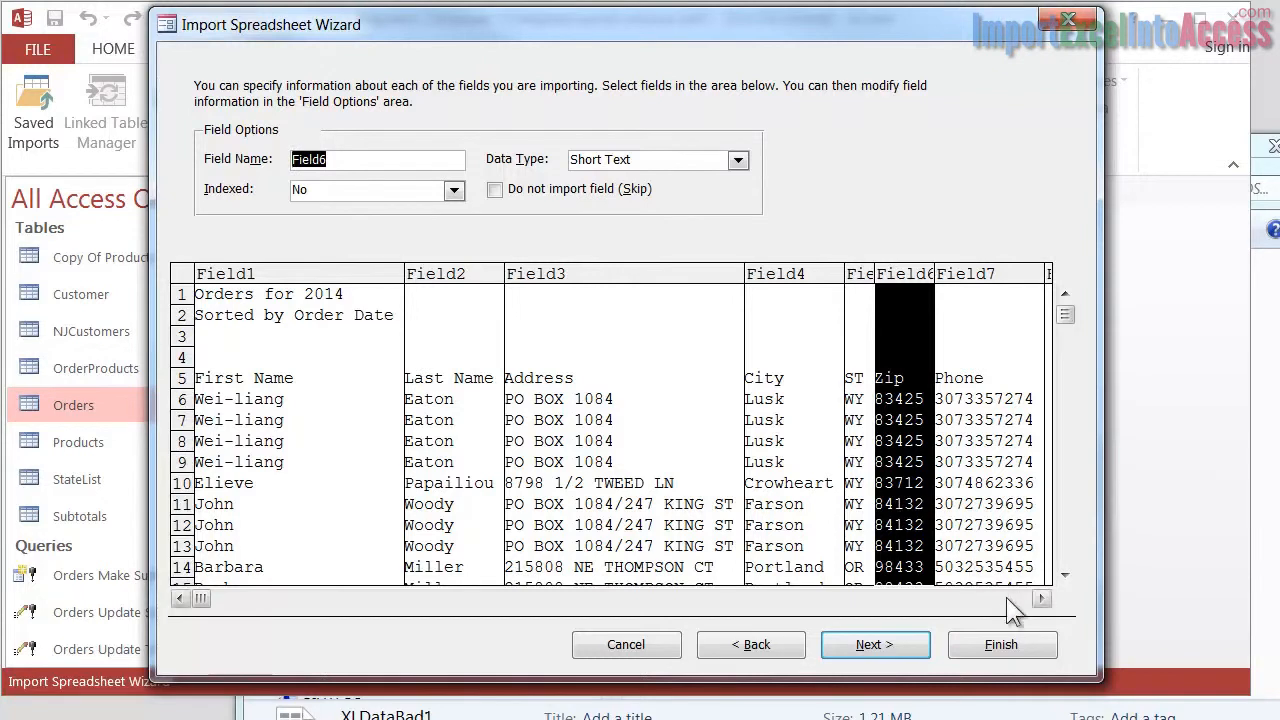
{"action": "scroll", "scroll_direction": "right", "scroll_amount": 3}
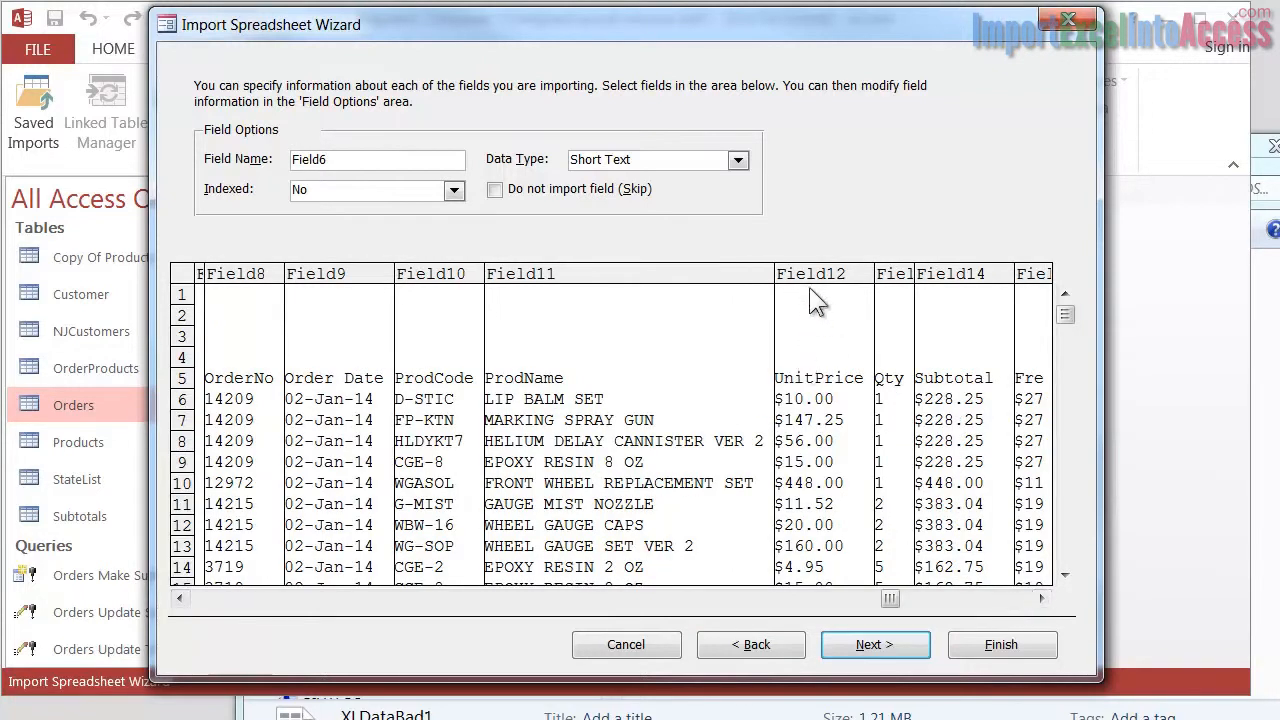
{"action": "left_click", "coordinate": [818, 320]}
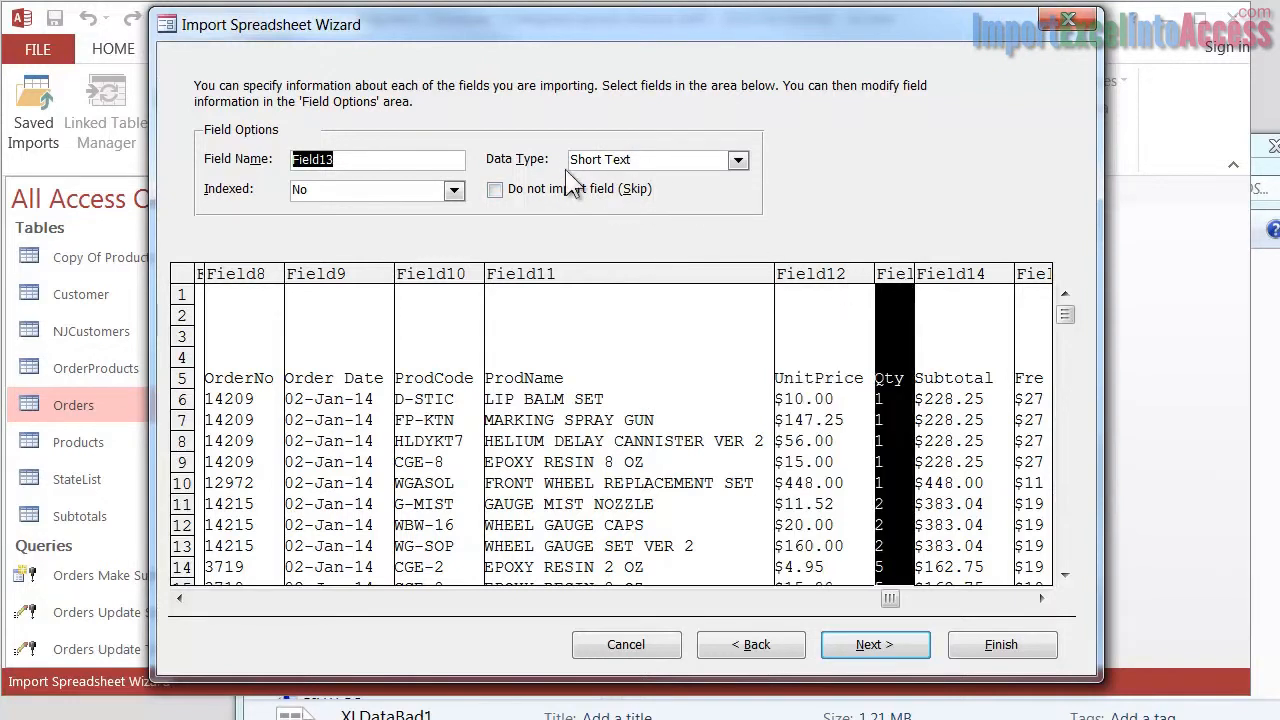
{"action": "mouse_move", "coordinate": [455, 430]}
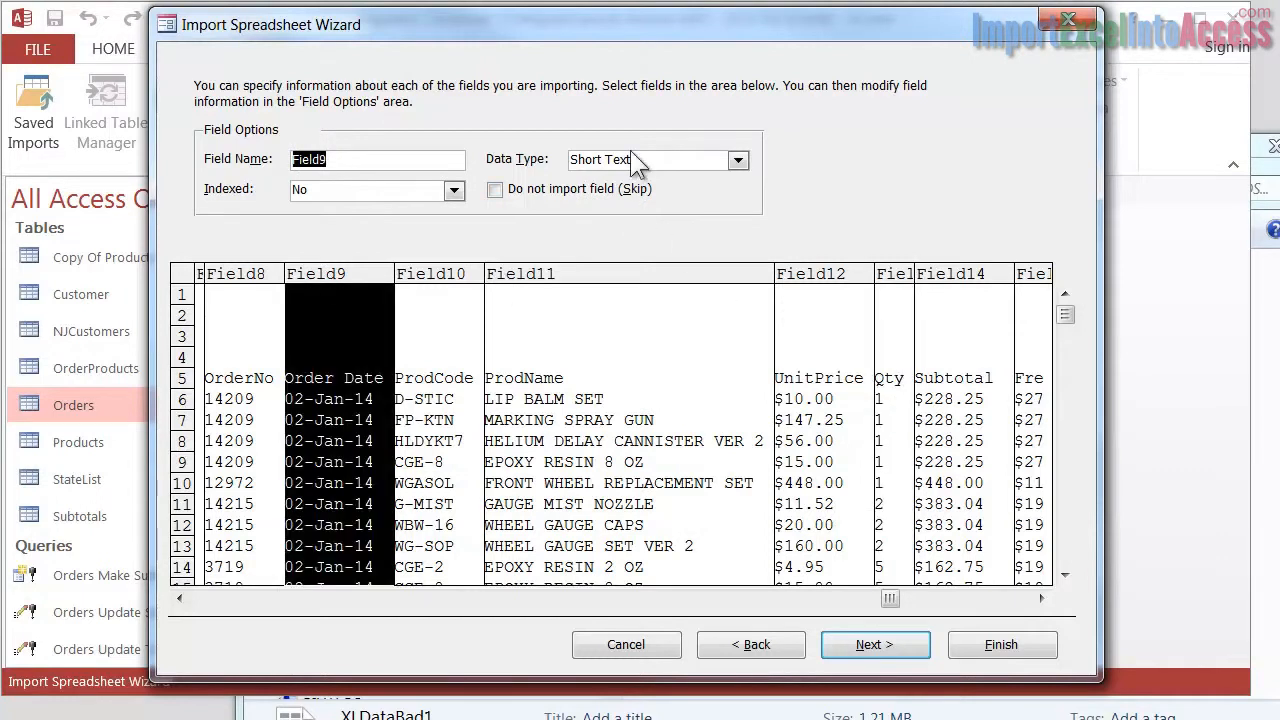
{"action": "mouse_move", "coordinate": [650, 160]}
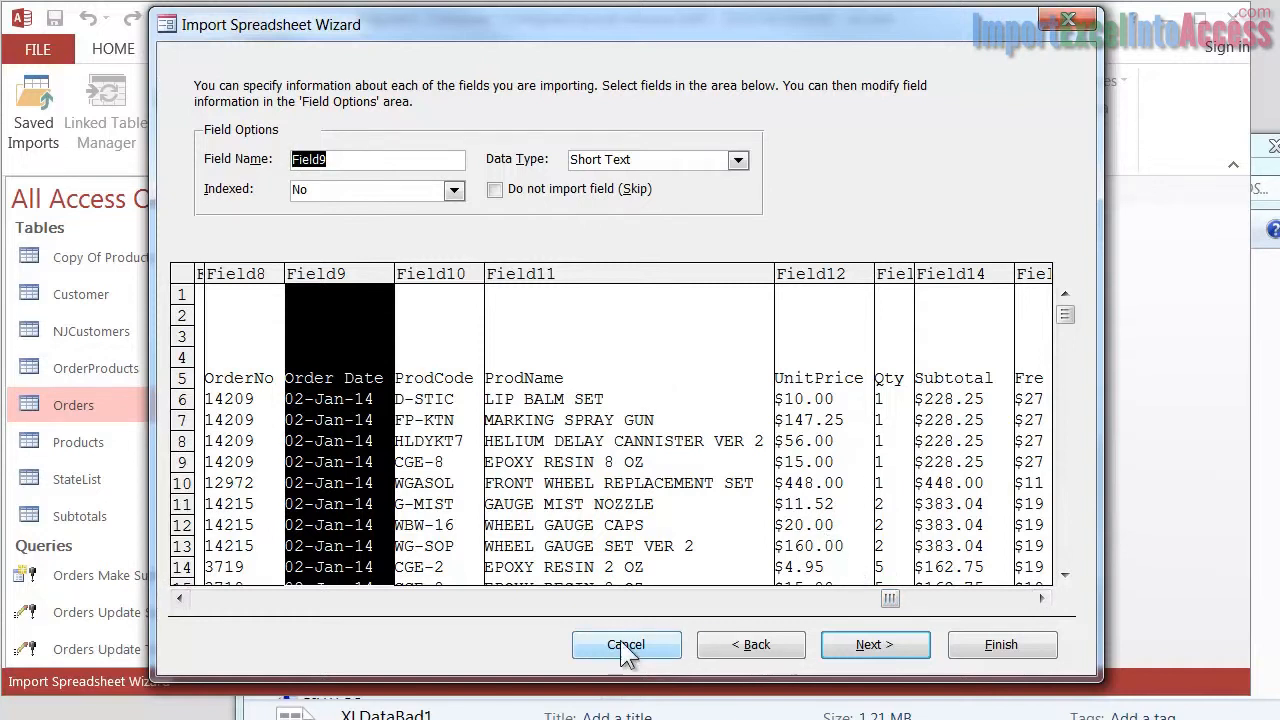
{"action": "left_click", "coordinate": [626, 644]}
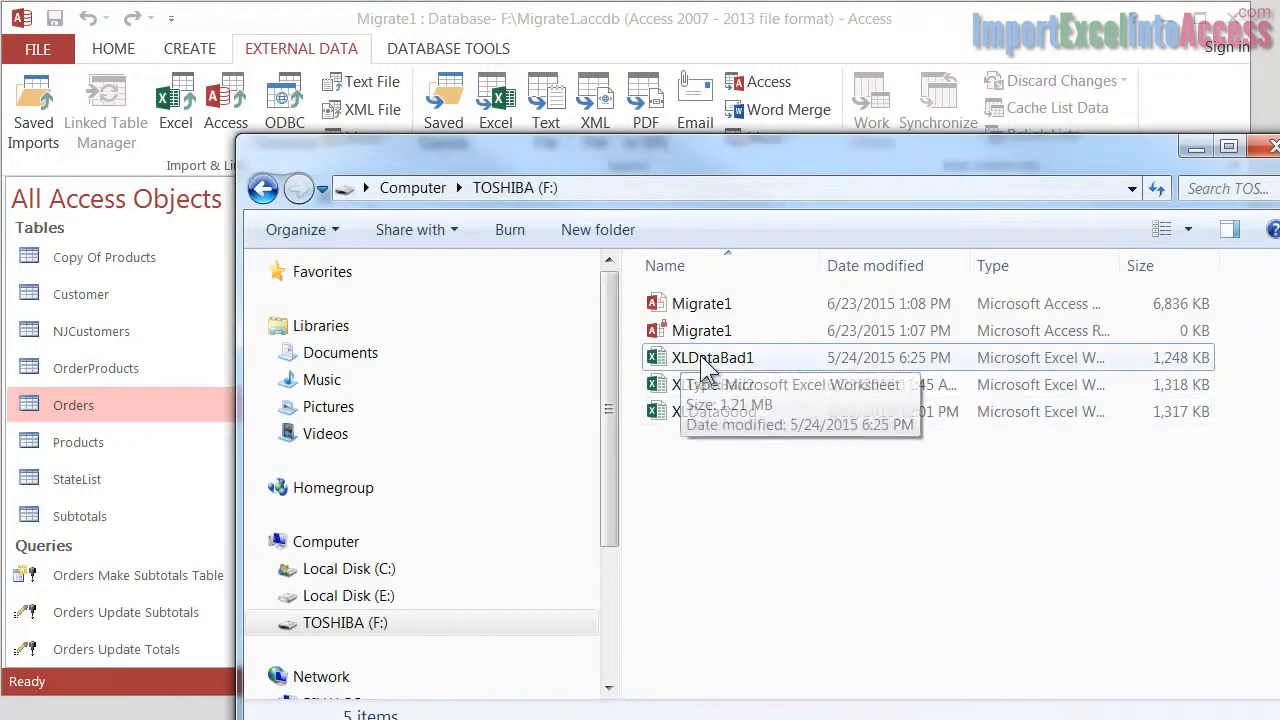
{"action": "double_click", "coordinate": [712, 357]}
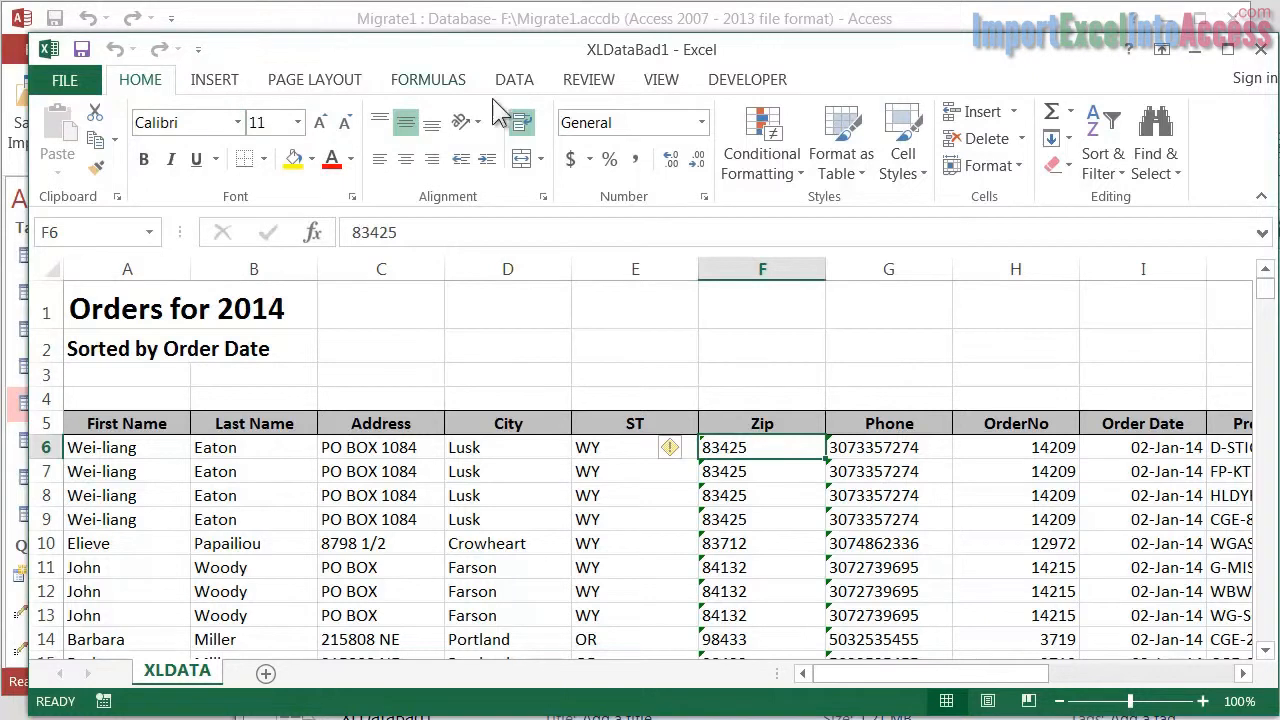
Sort the XLDataBad1 order rows A to Z by the Zip column.
{"action": "left_click", "coordinate": [514, 79]}
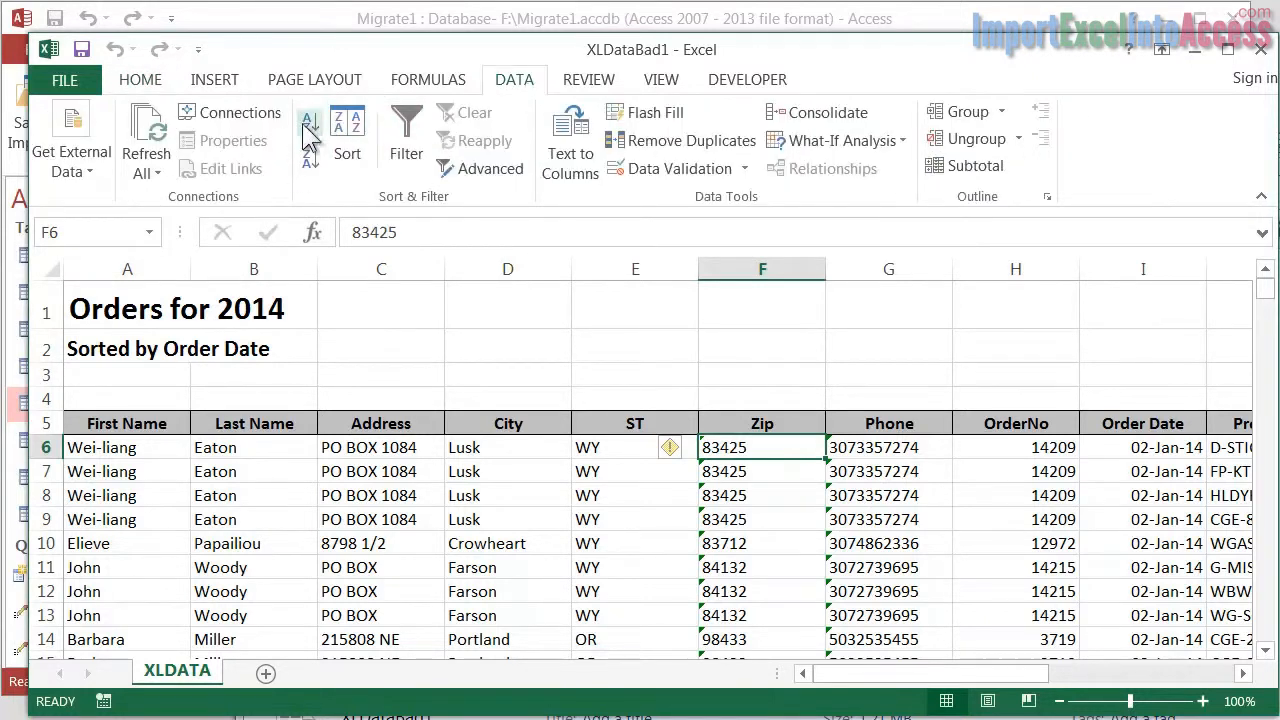
{"action": "left_click", "coordinate": [310, 120]}
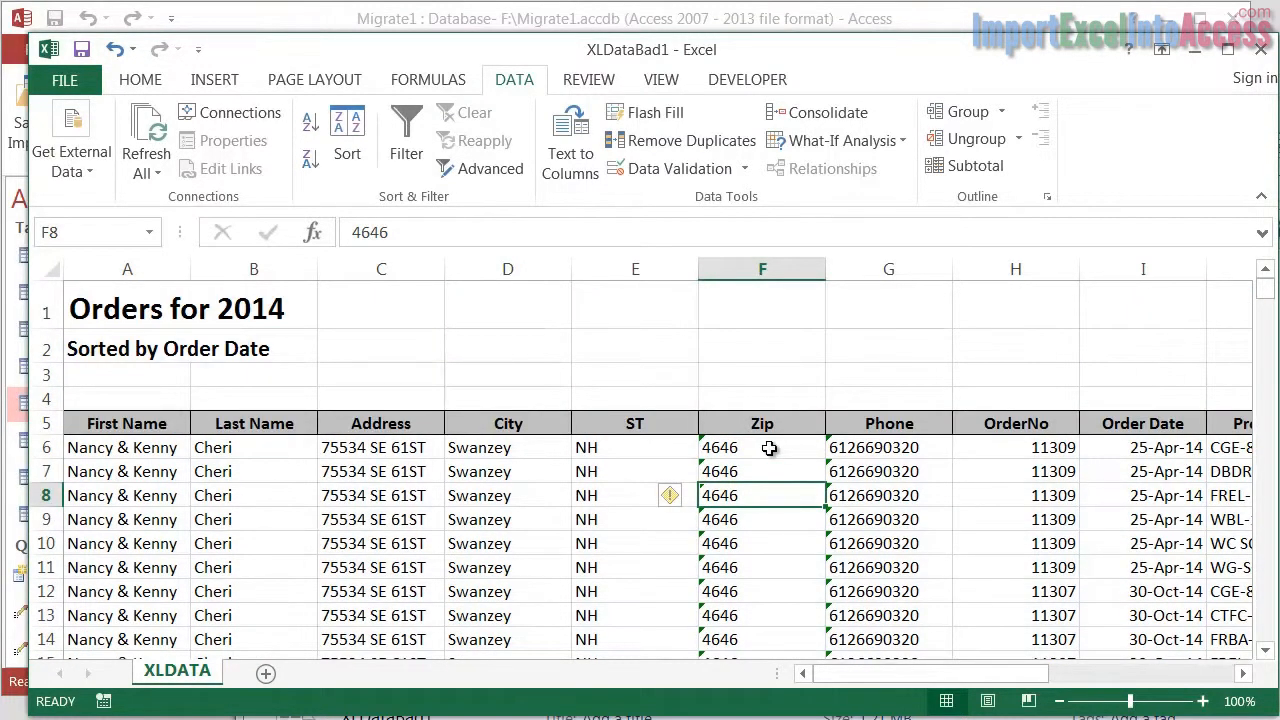
Re-enter short ZIP codes as text with leading zeros, e.g. '08039 for Clough.
{"action": "scroll", "scroll_direction": "down", "scroll_amount": 3}
{"action": "type", "text": "'0"}
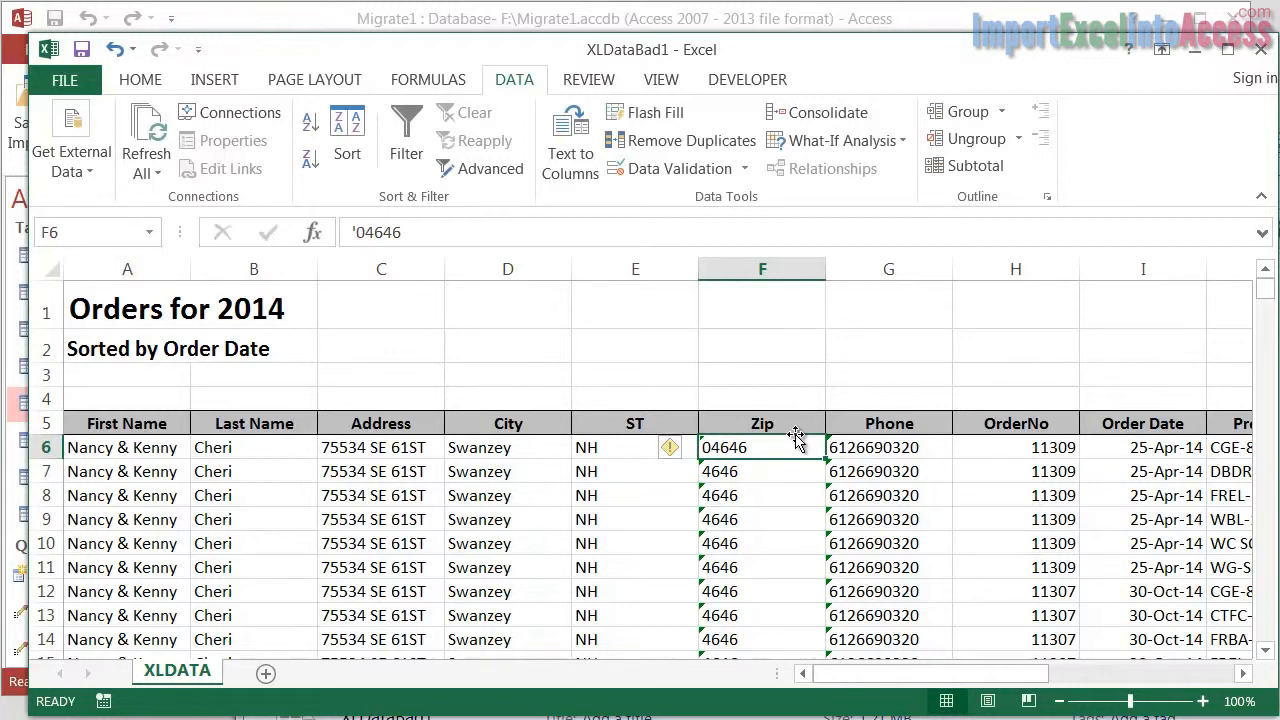
{"action": "left_click", "coordinate": [762, 639]}
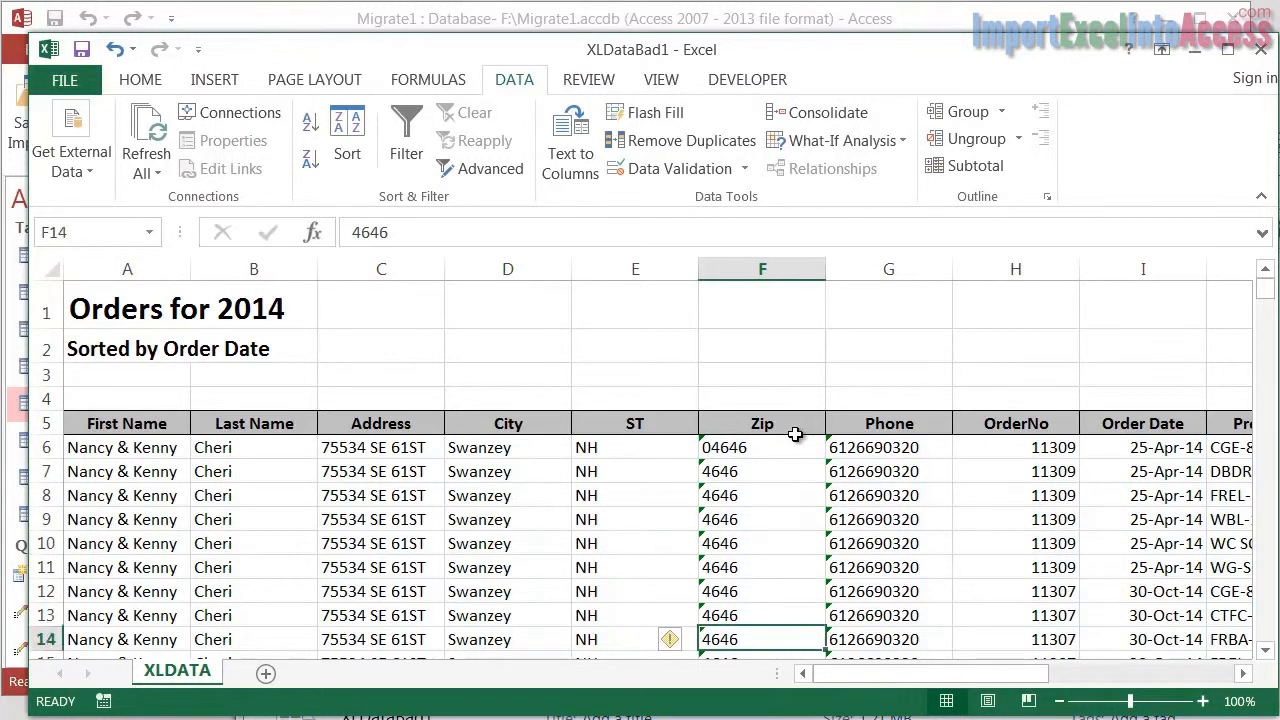
{"action": "scroll", "scroll_direction": "down", "scroll_amount": 3}
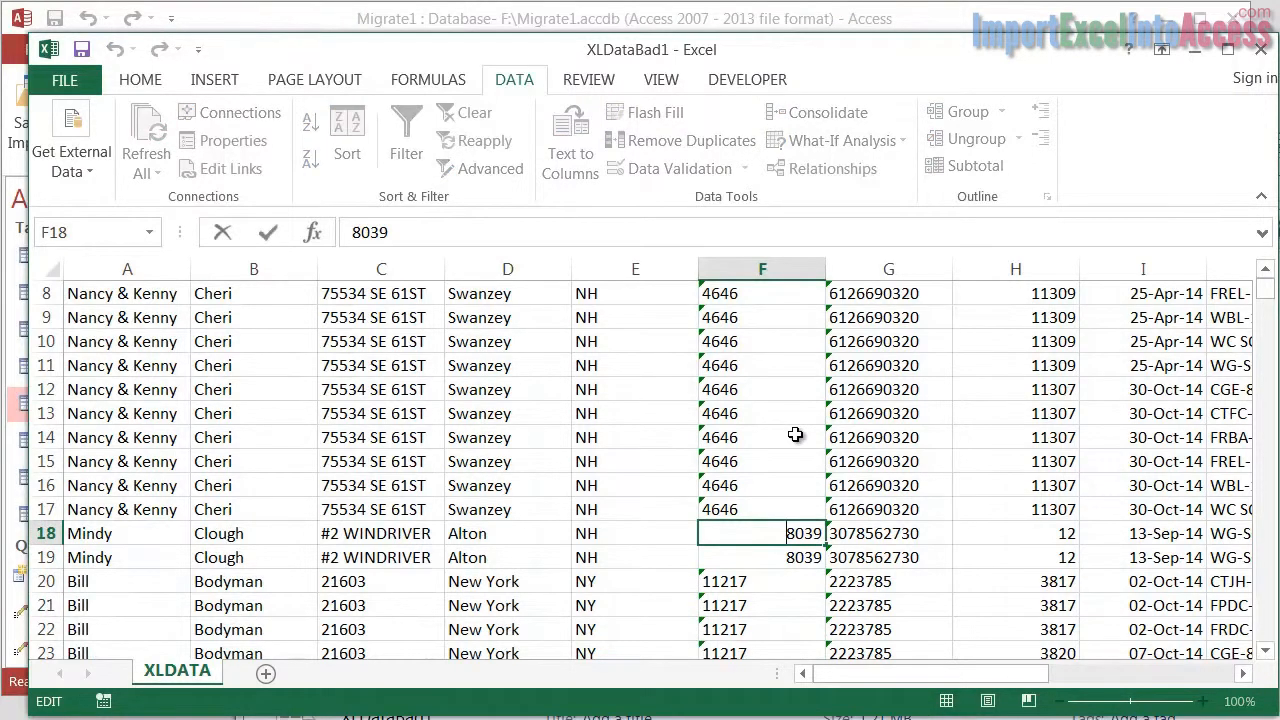
{"action": "type", "text": "'08039"}
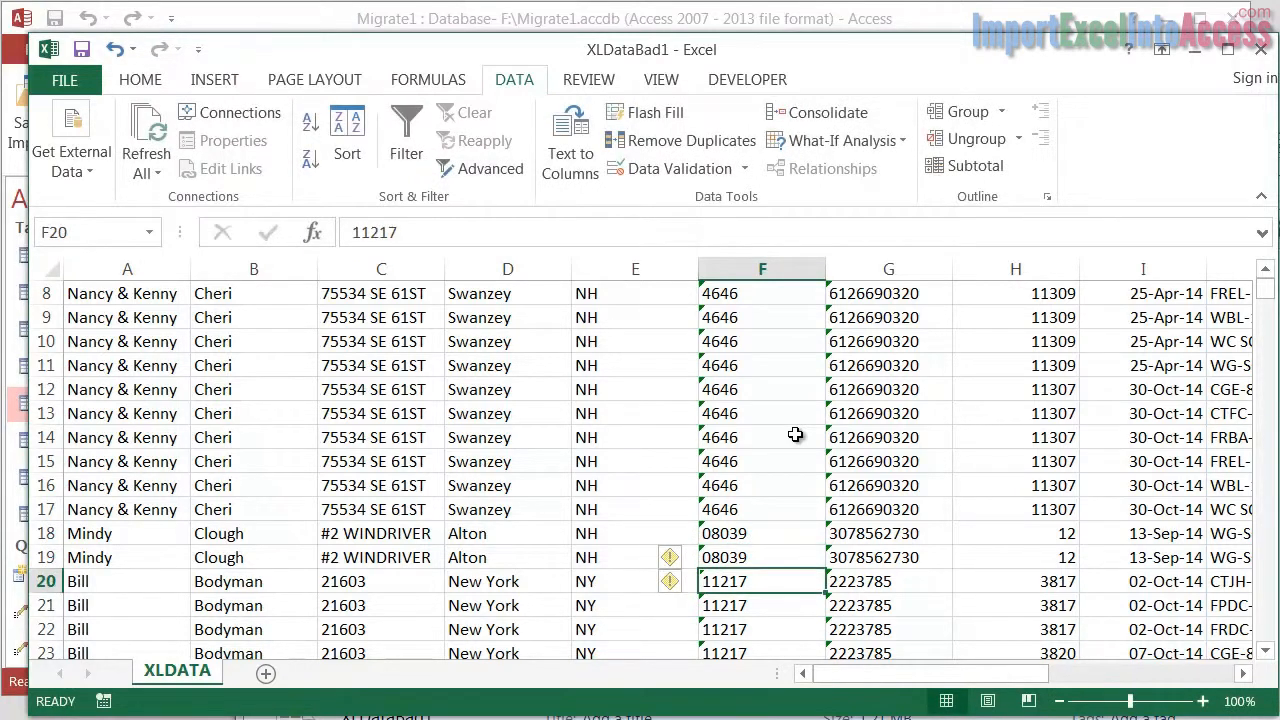
{"action": "left_click", "coordinate": [762, 413]}
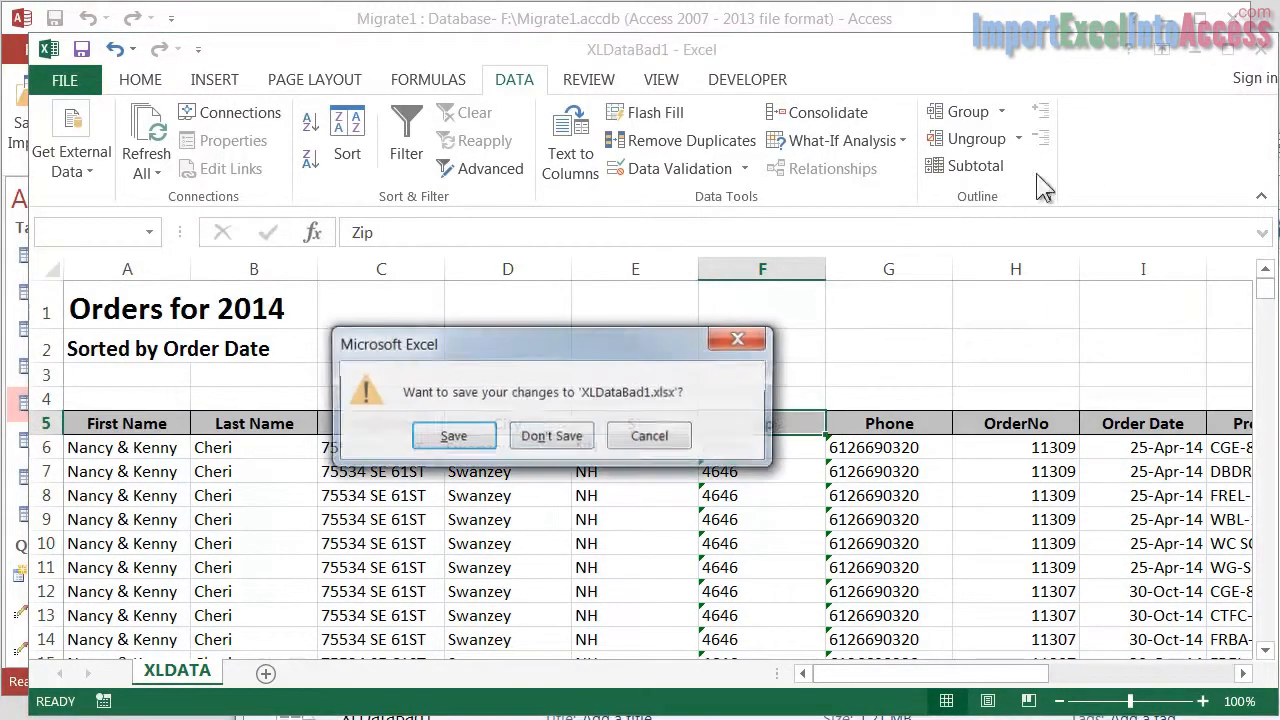
Close XLDataBad1 with Don't Save, discarding the 04646 and 08039 ZIP edits.
{"action": "left_click", "coordinate": [551, 435]}
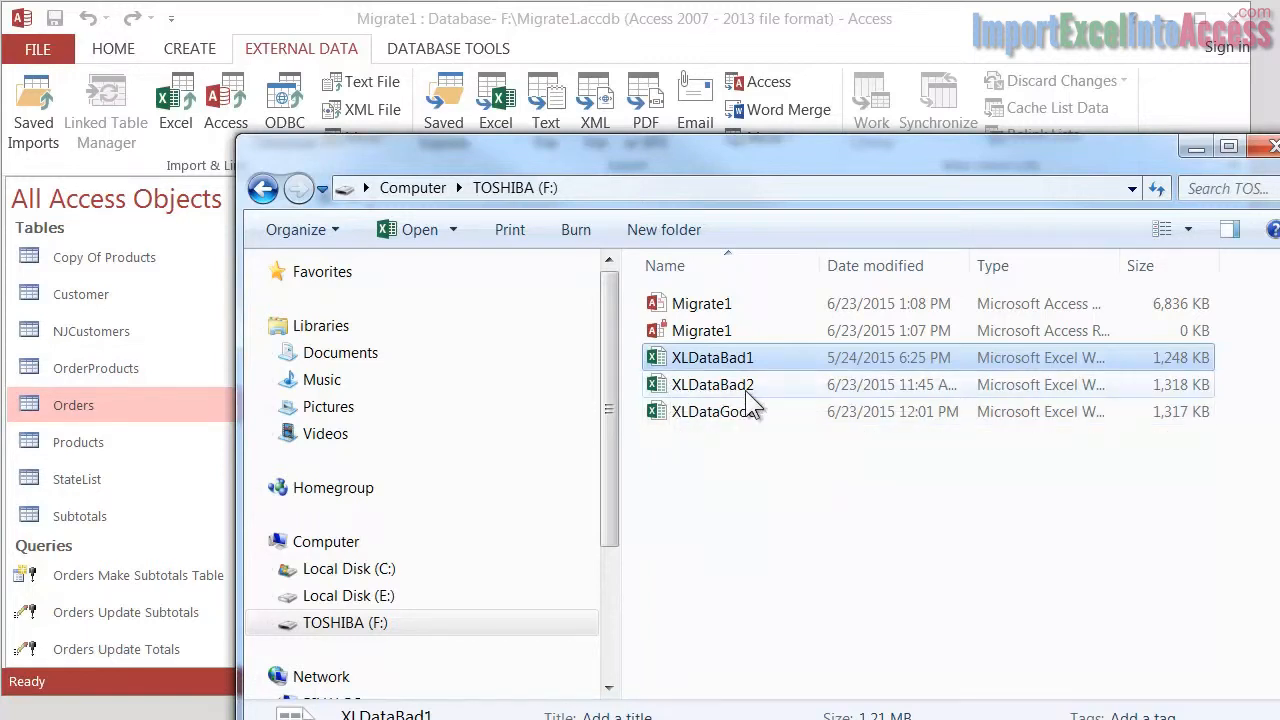
{"action": "mouse_move", "coordinate": [712, 384]}
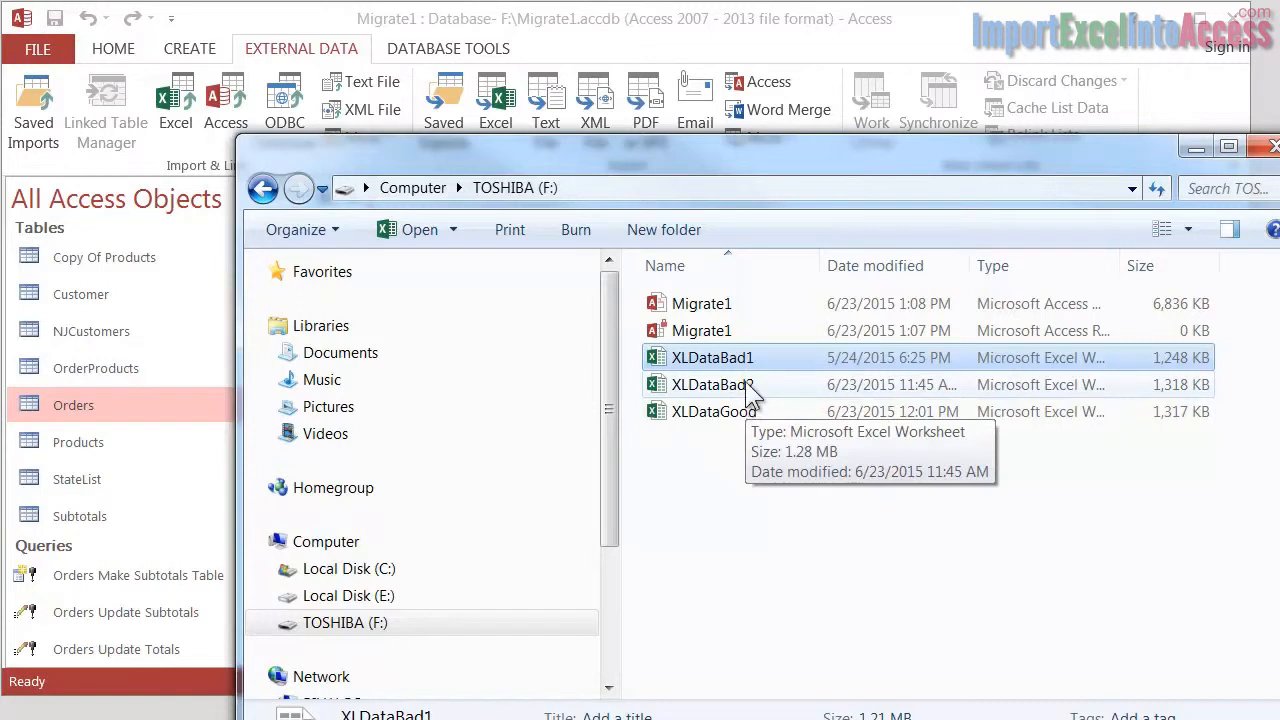